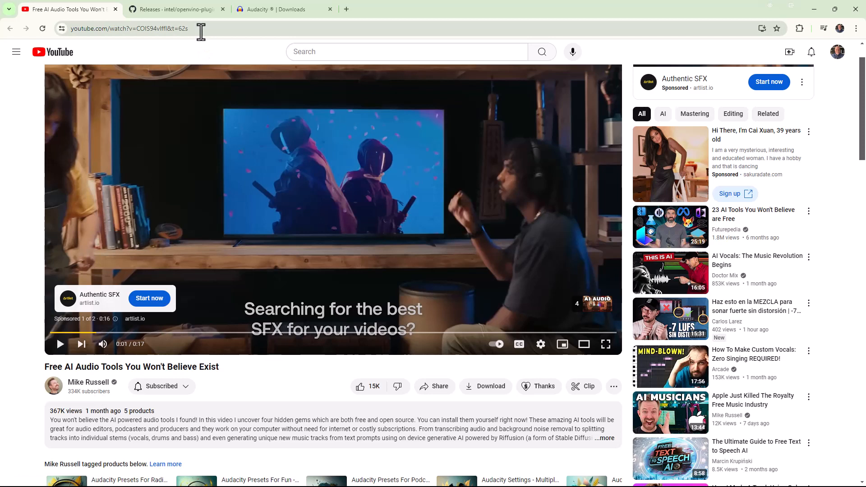
- Switch from the video page to the intel/openvino-plugins-ai-audacity releases tab showing v3.5.1-R2.2
click(127, 28)
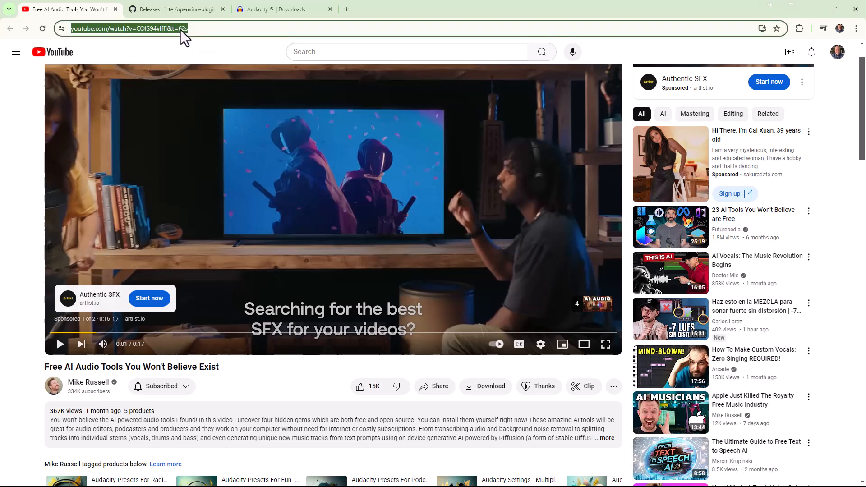
mouse_move(180, 65)
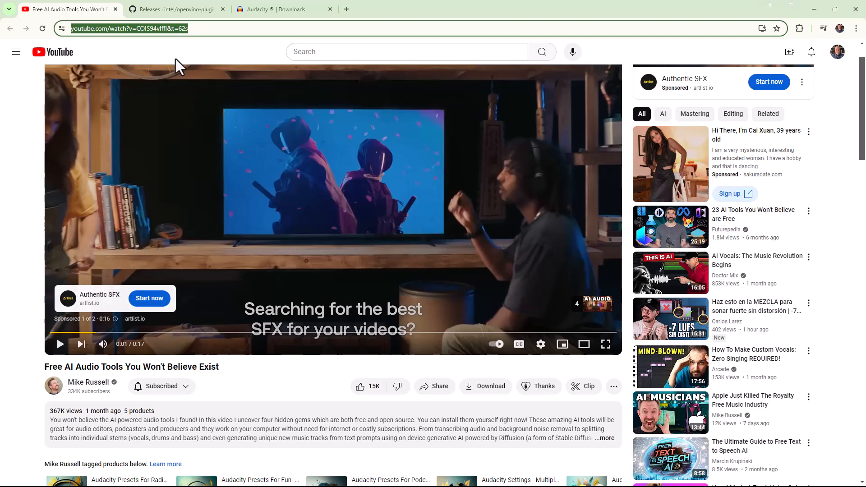
click(176, 9)
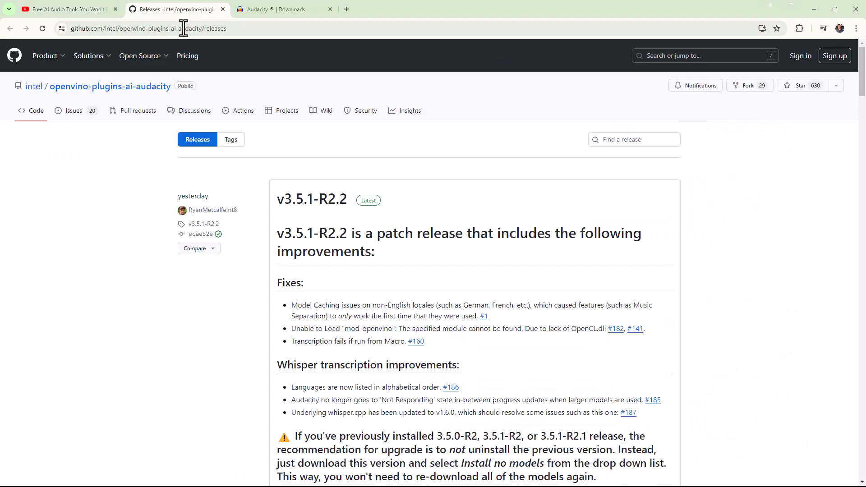
mouse_move(227, 43)
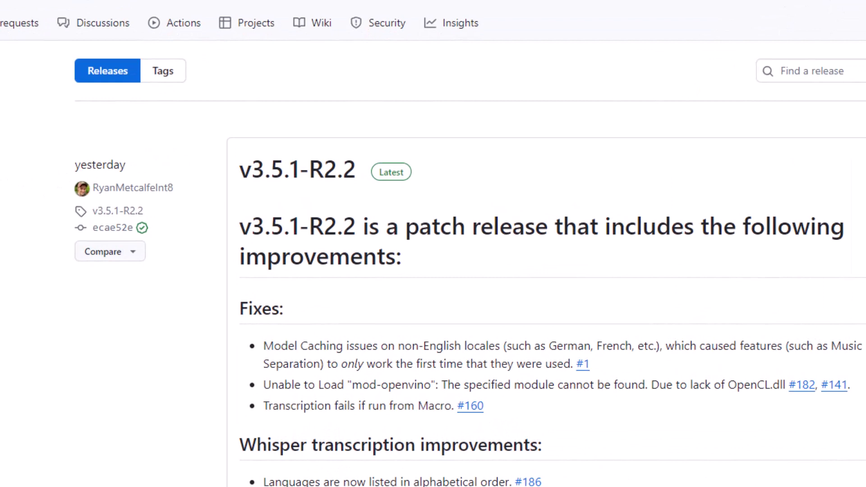
mouse_move(3, 238)
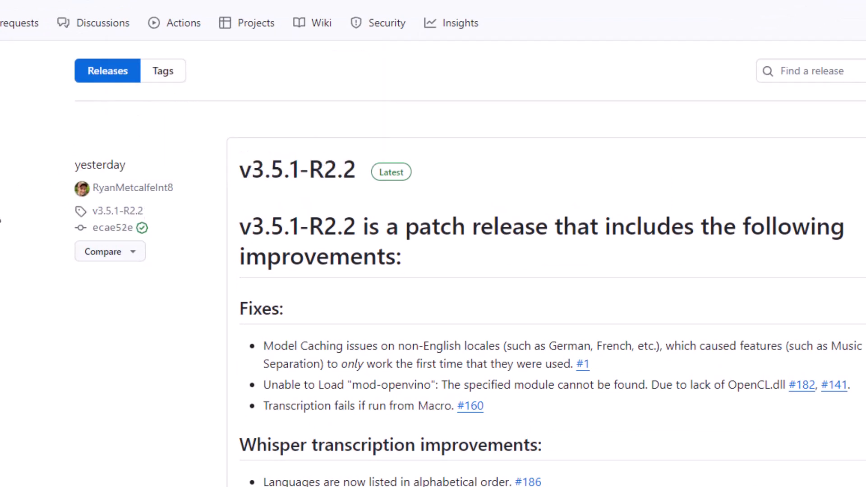
mouse_move(9, 196)
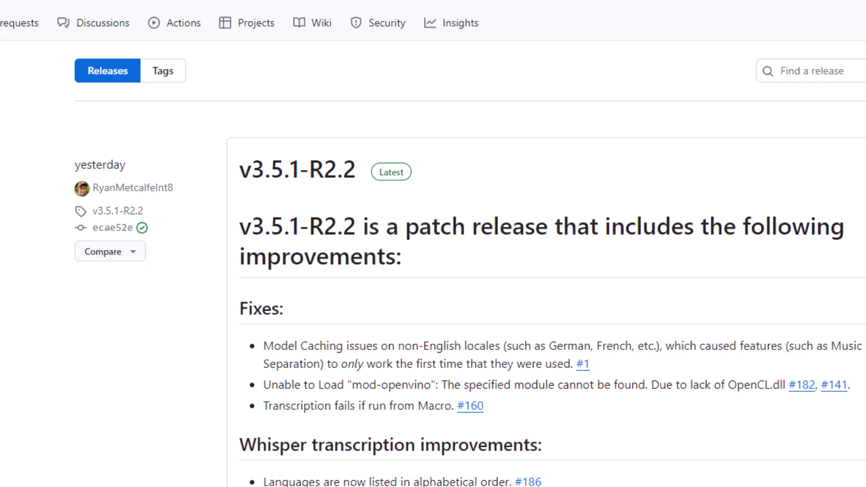
mouse_move(159, 221)
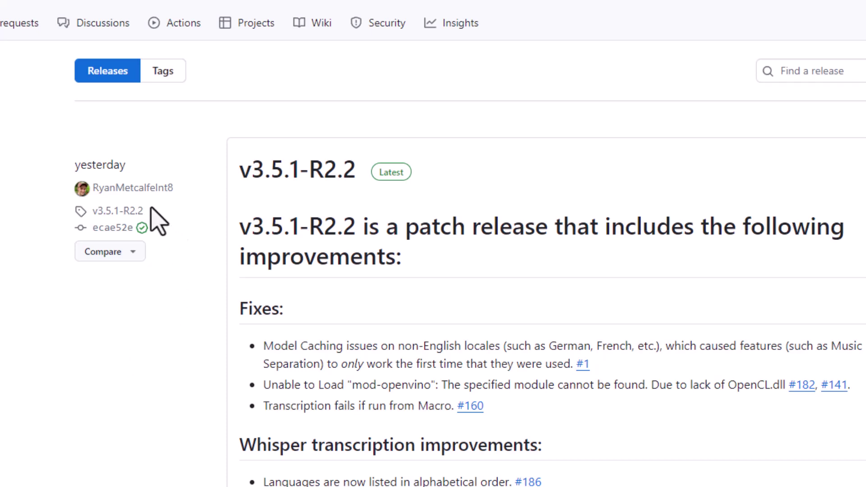
mouse_move(234, 161)
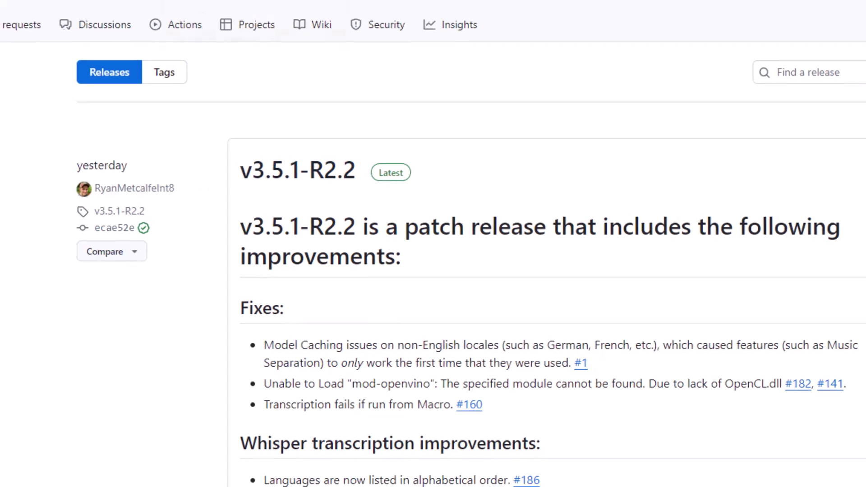
- Switch to the audacityteam.org downloads tab listing version 3.5.1
click(283, 9)
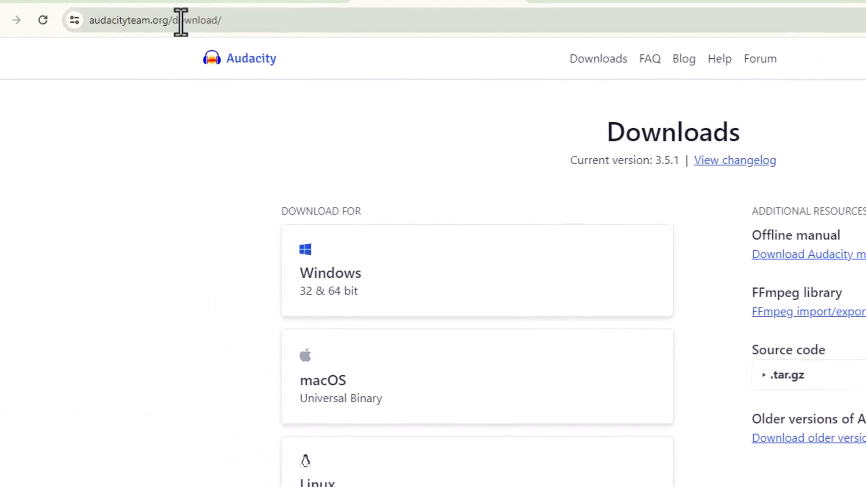
mouse_move(230, 20)
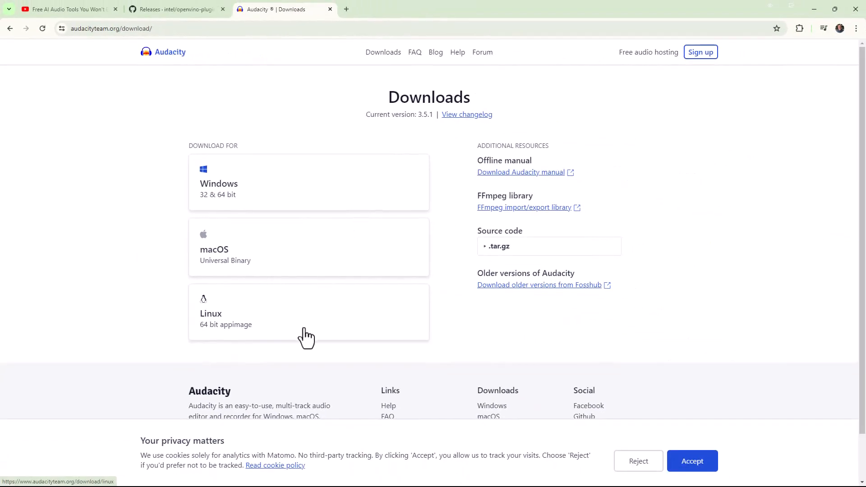
mouse_move(319, 199)
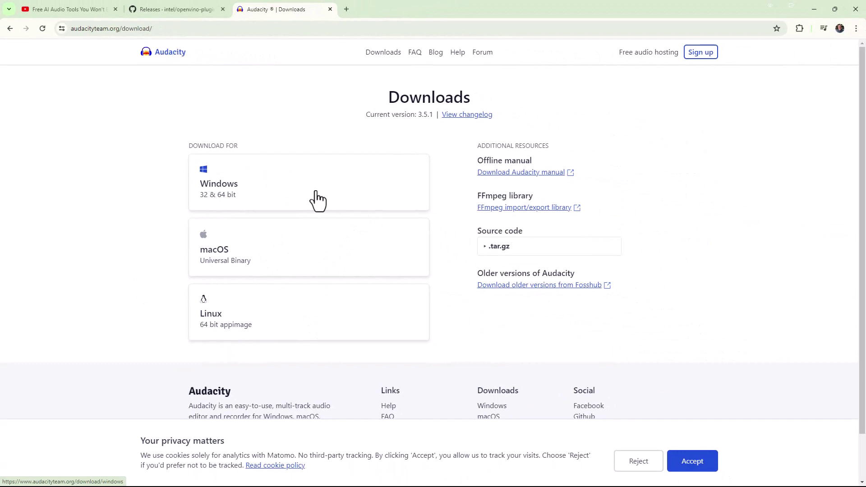
mouse_move(213, 153)
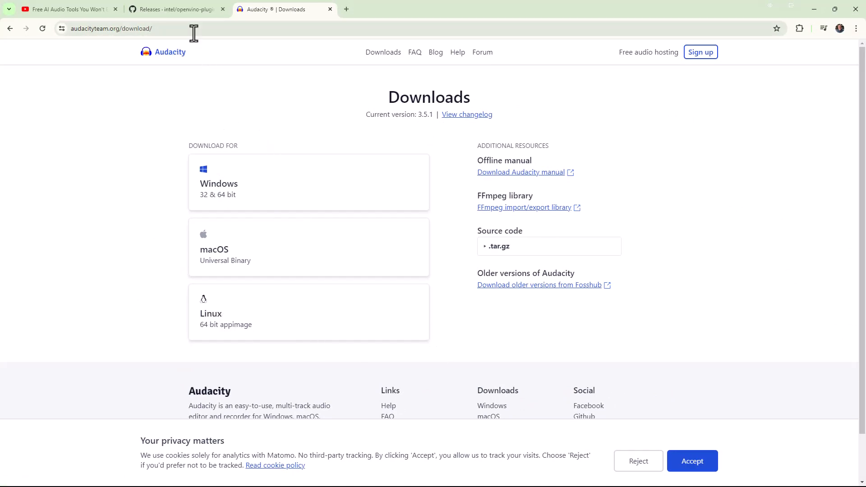
mouse_move(177, 9)
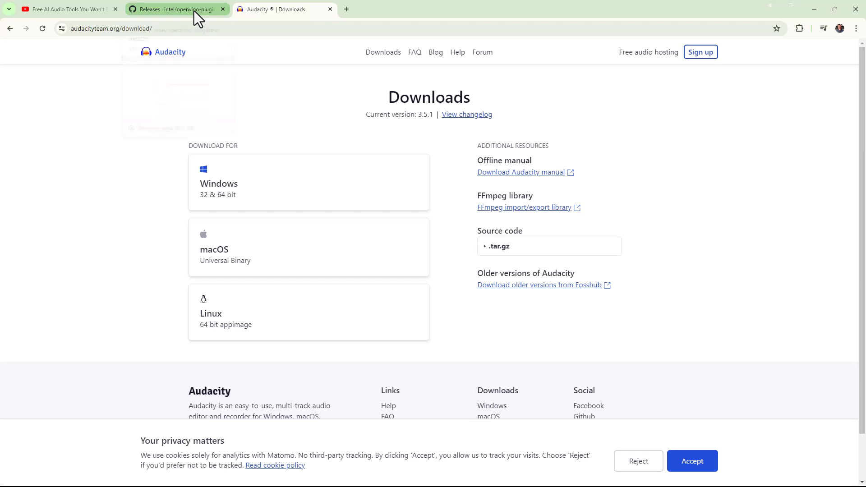
- Download audacity-win-v3.5.1-R2.2-64bit-OpenVINO-AI-Plugins.exe from Assets and reveal it in the Downloads folder
click(174, 9)
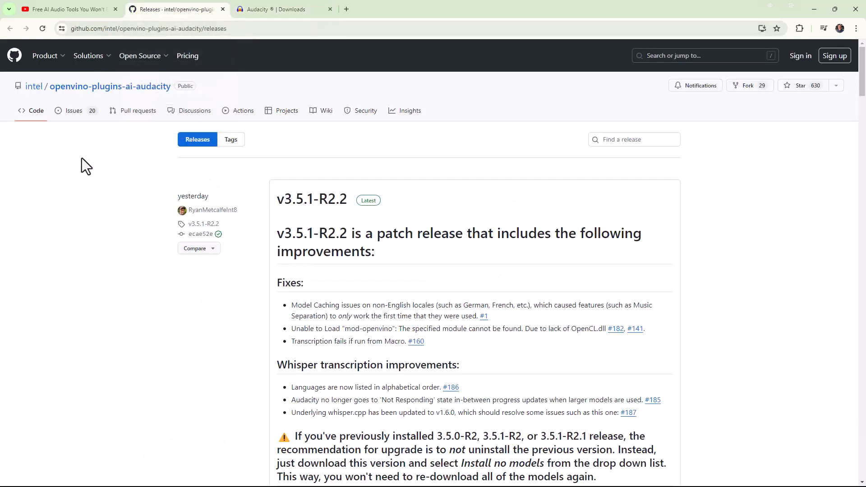
scroll(down, 3)
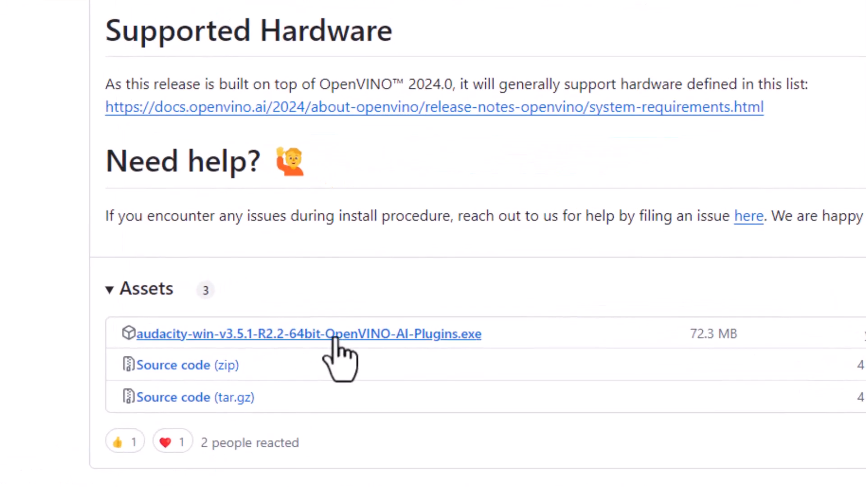
mouse_move(364, 359)
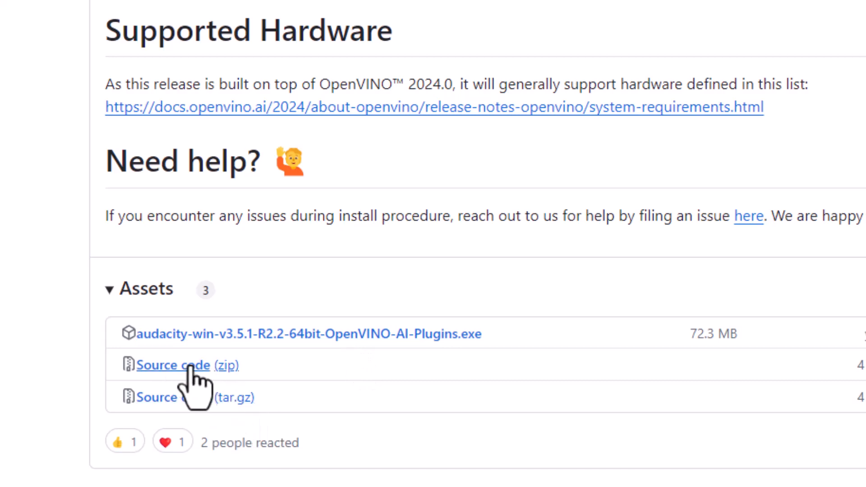
mouse_move(224, 425)
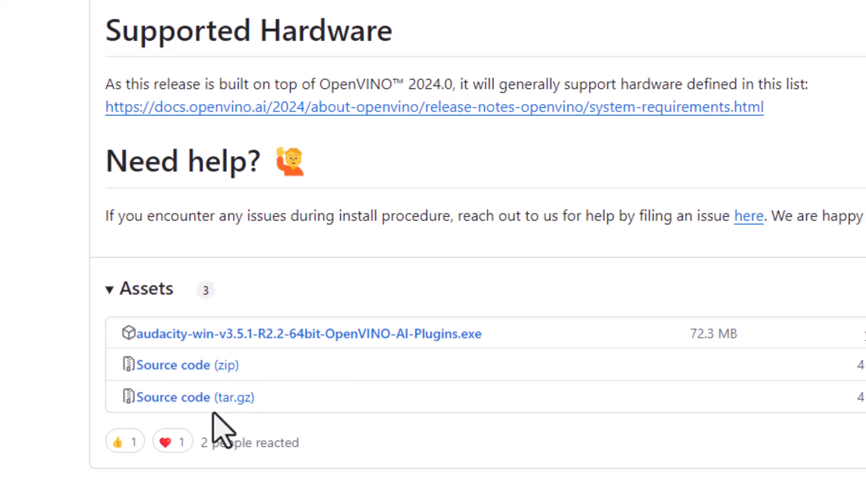
mouse_move(196, 397)
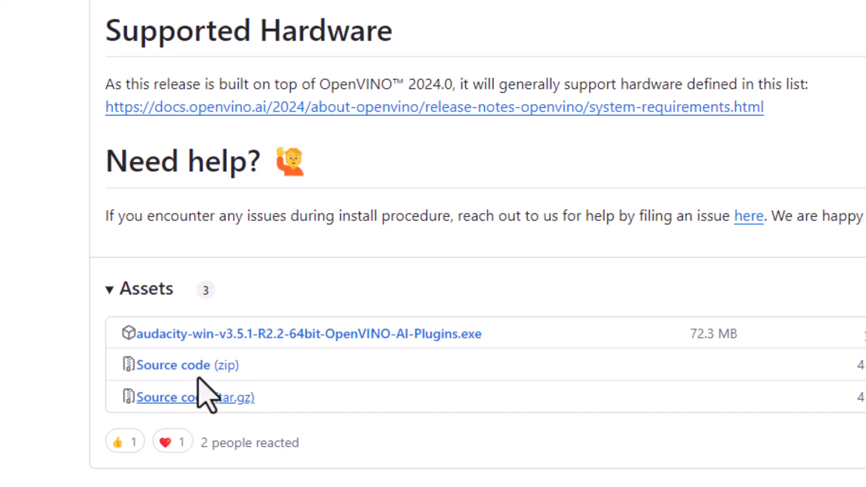
mouse_move(343, 359)
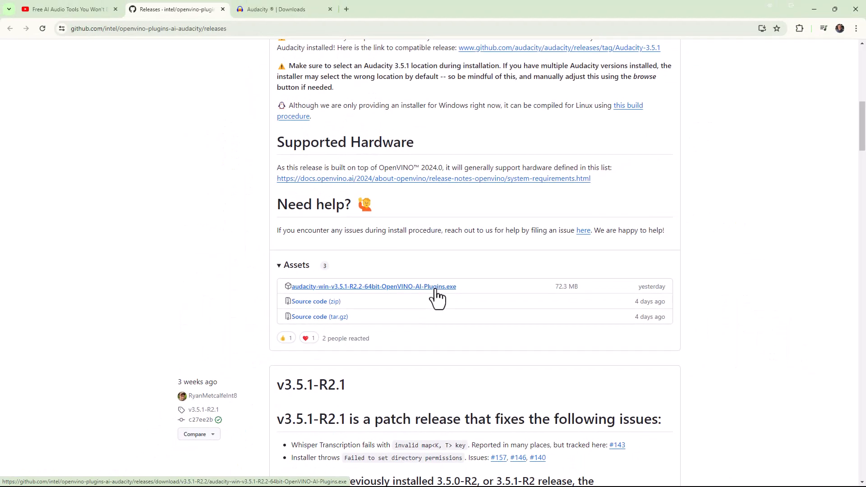
click(373, 286)
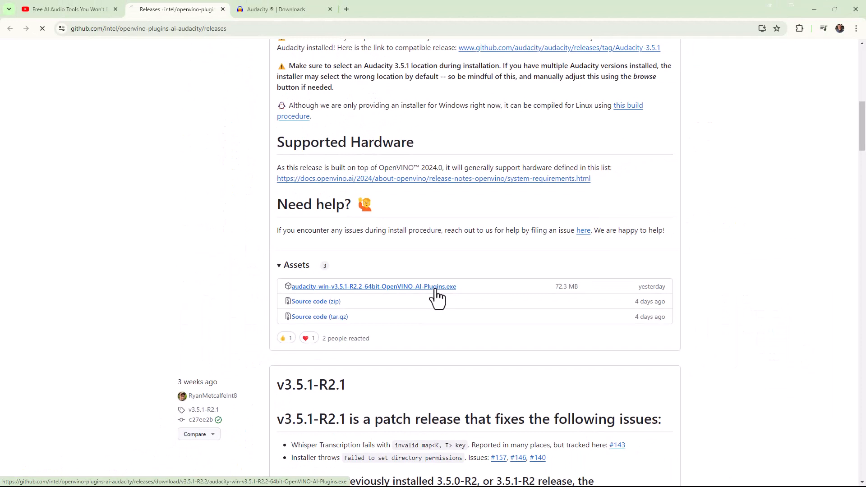
click(373, 286)
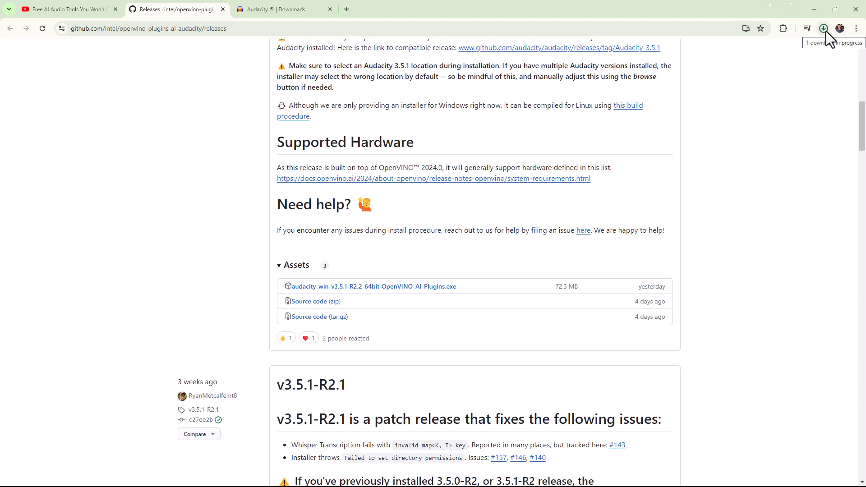
click(822, 28)
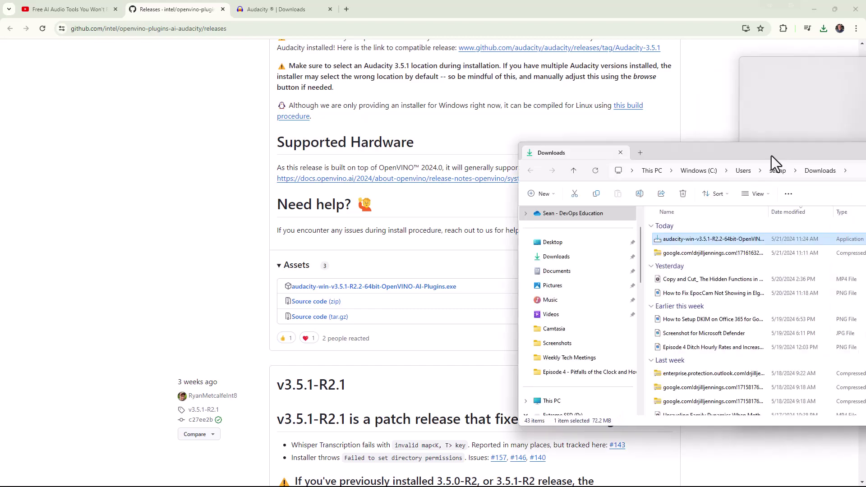
- Launch the downloaded OpenVINO installer and read through its GNU GPL license information page
double_click(575, 153)
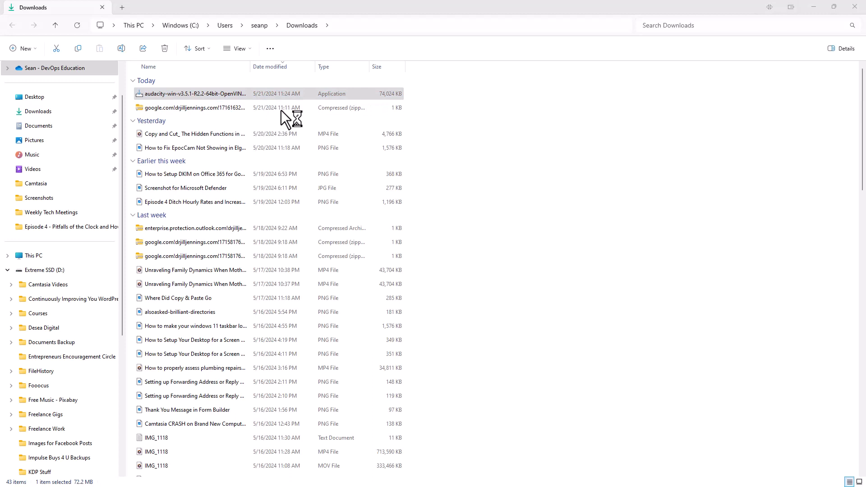
double_click(195, 93)
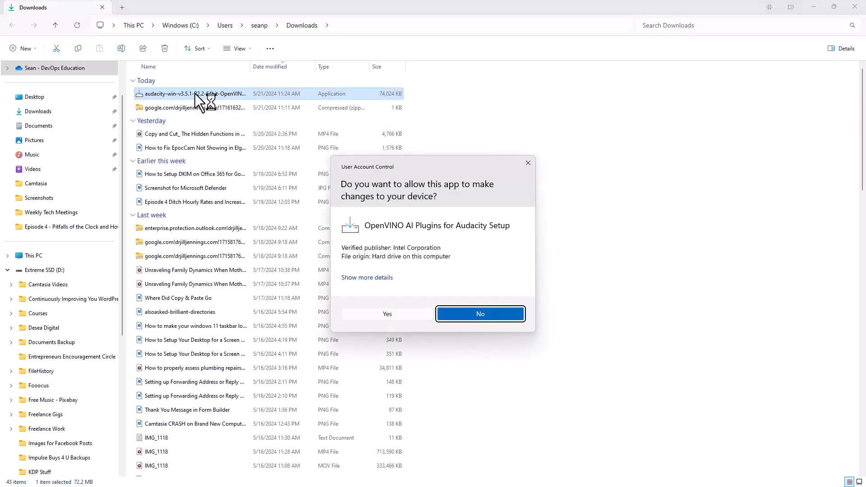
mouse_move(395, 323)
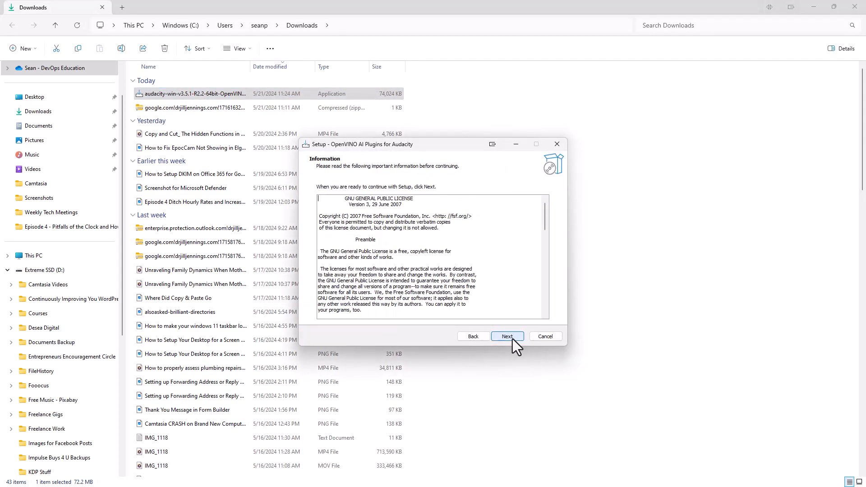
scroll(down, 3)
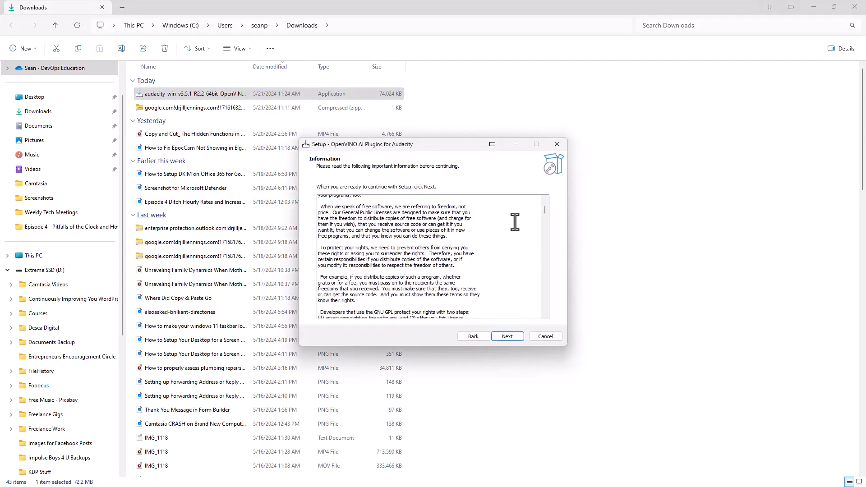
scroll(down, 3)
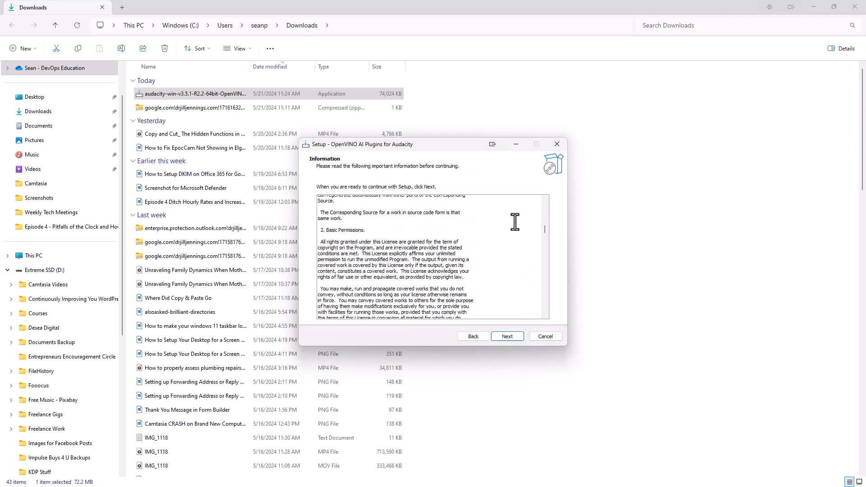
scroll(down, 3)
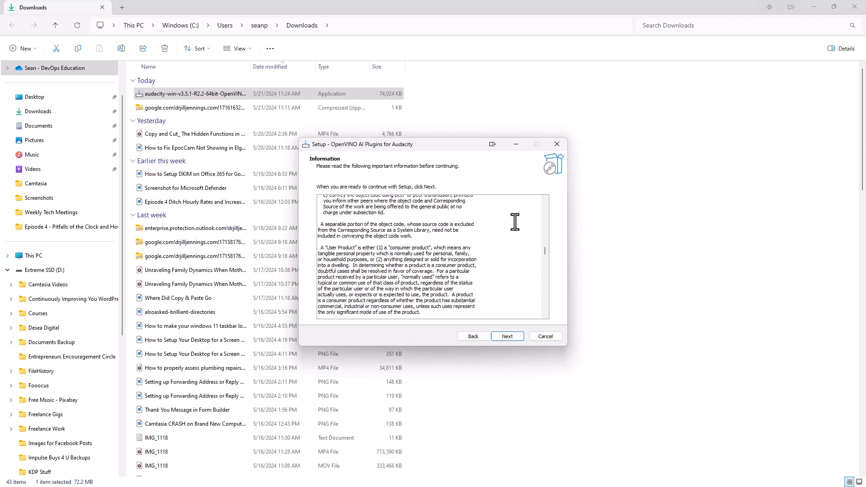
- Advance past the license page to Select Destination Location, proposing C:\Program Files\Audacity
click(506, 335)
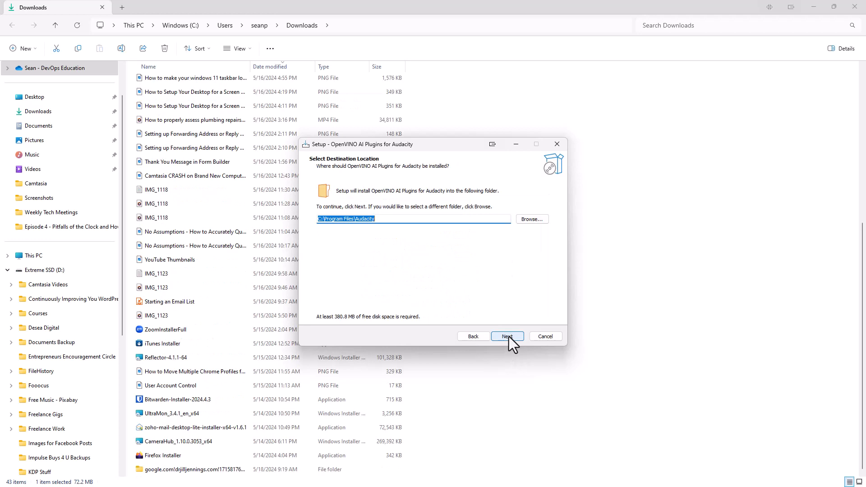
mouse_move(344, 220)
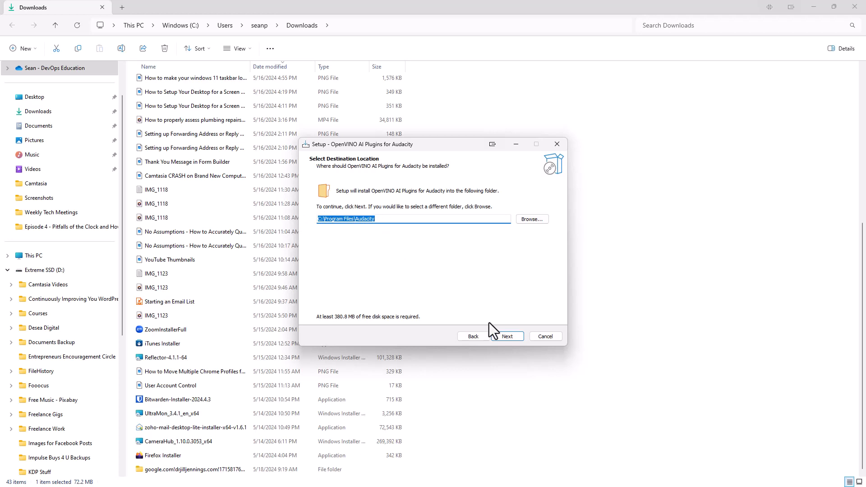
- Accept C:\Program Files\Audacity, review the fully checked model list and continue to Ready to Install
click(506, 336)
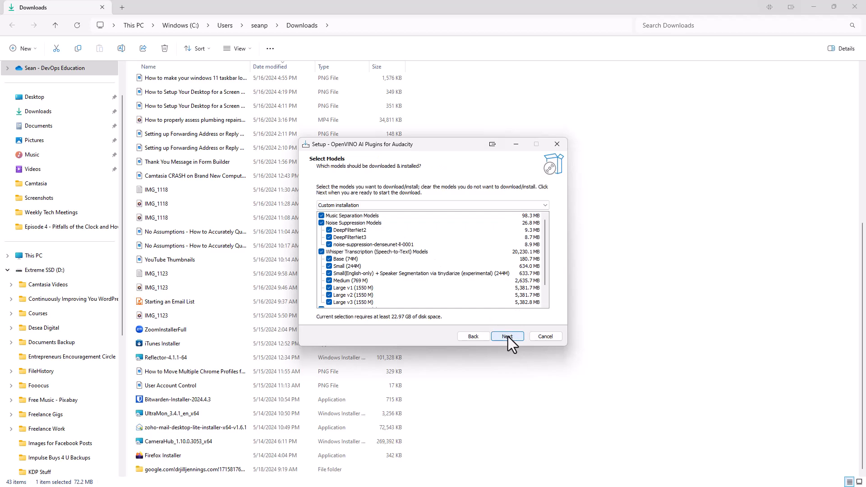
scroll(down, 3)
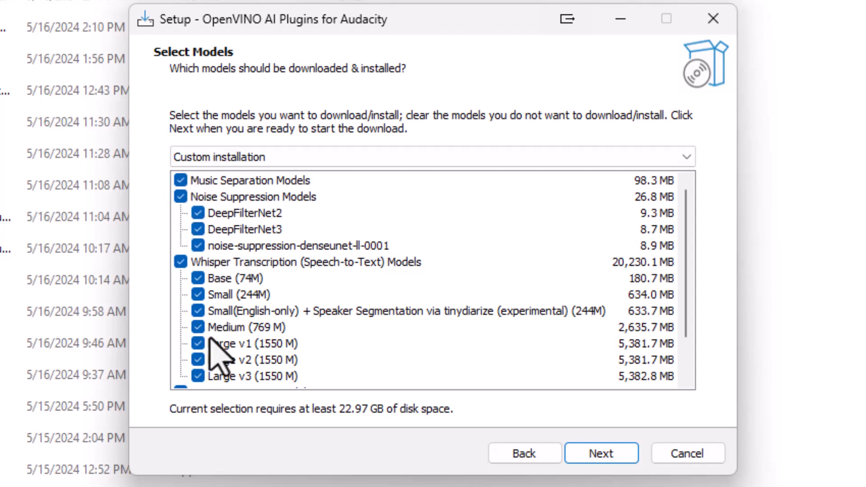
scroll(down, 3)
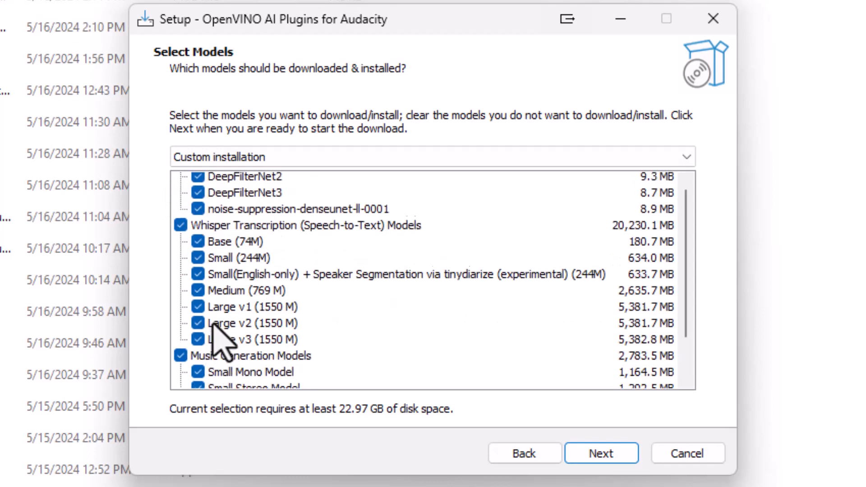
scroll(up, 3)
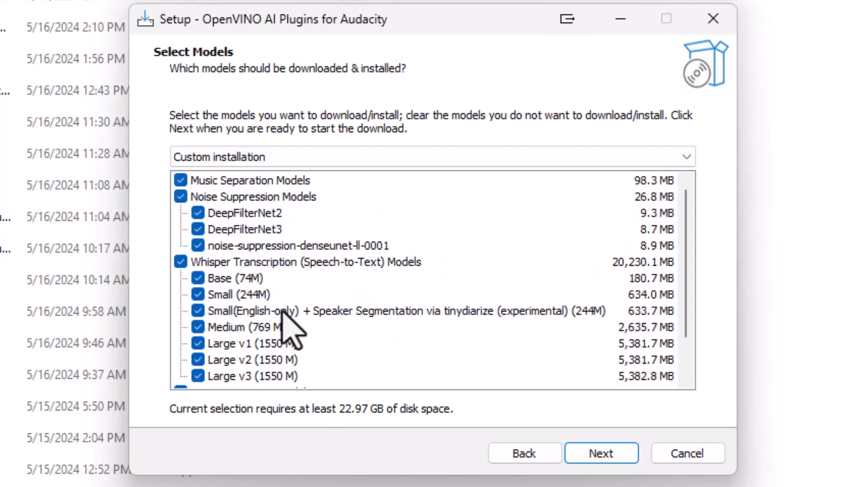
scroll(down, 3)
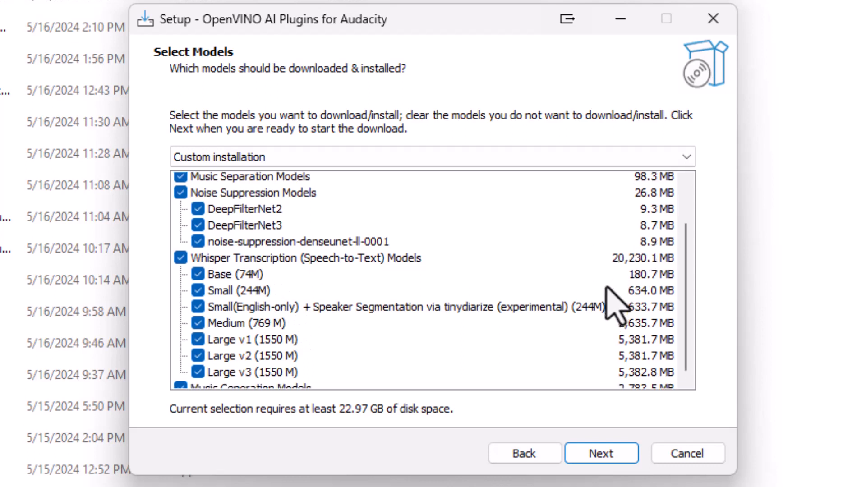
scroll(down, 3)
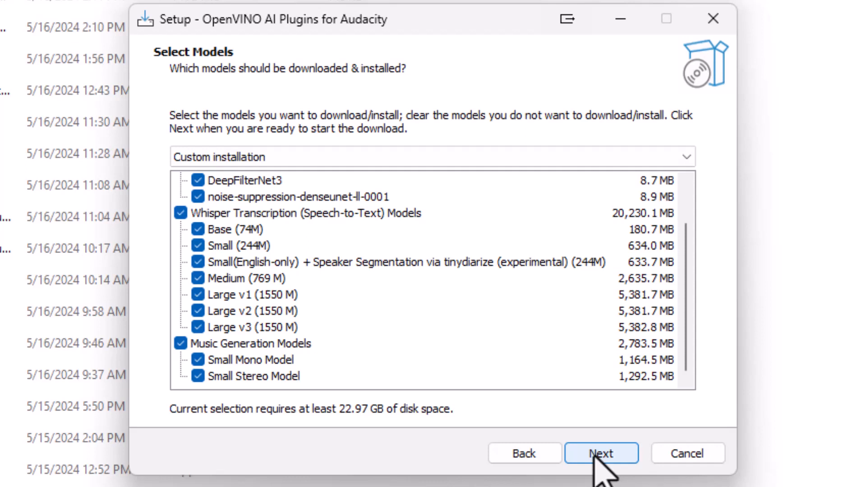
click(601, 453)
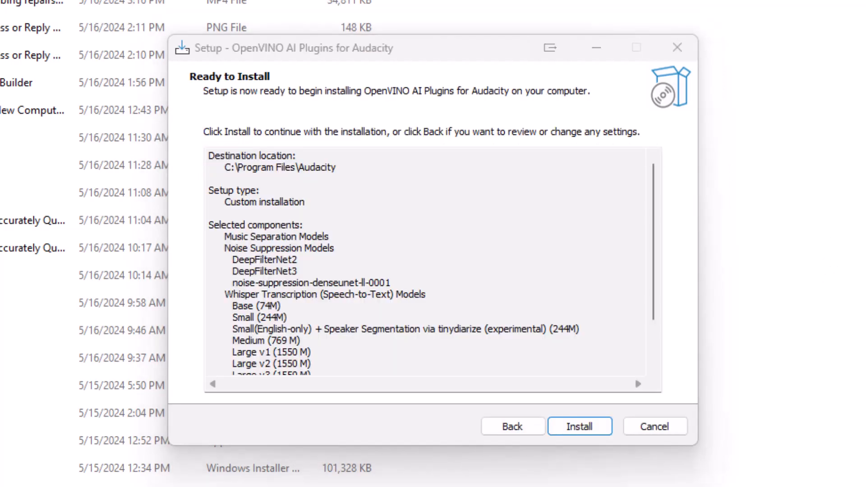
mouse_move(505, 75)
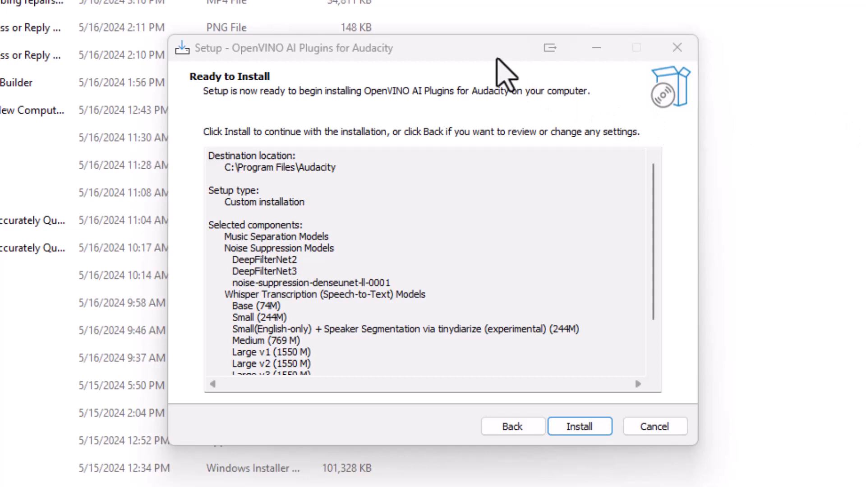
mouse_move(190, 351)
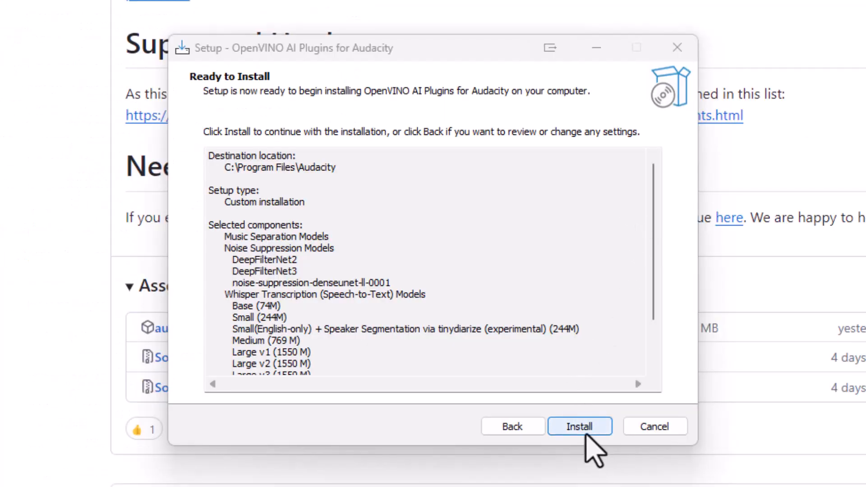
- Start installing the plugins and all selected models into C:\Program Files\Audacity
click(579, 426)
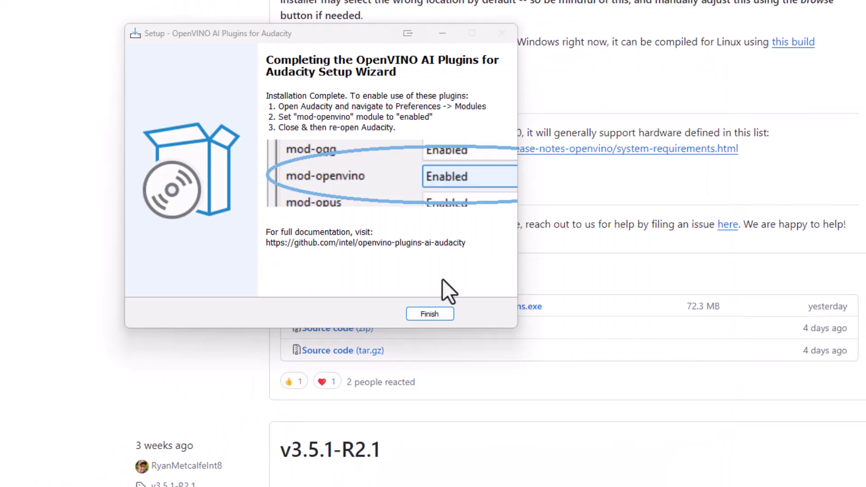
mouse_move(448, 315)
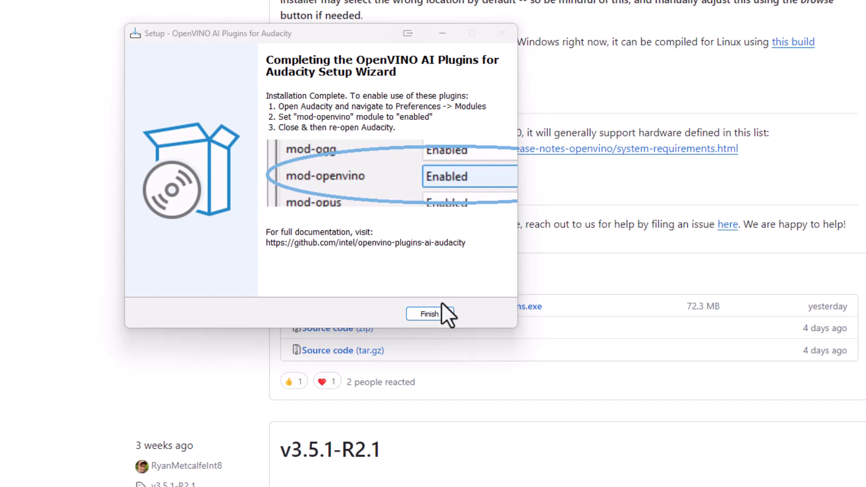
mouse_move(442, 336)
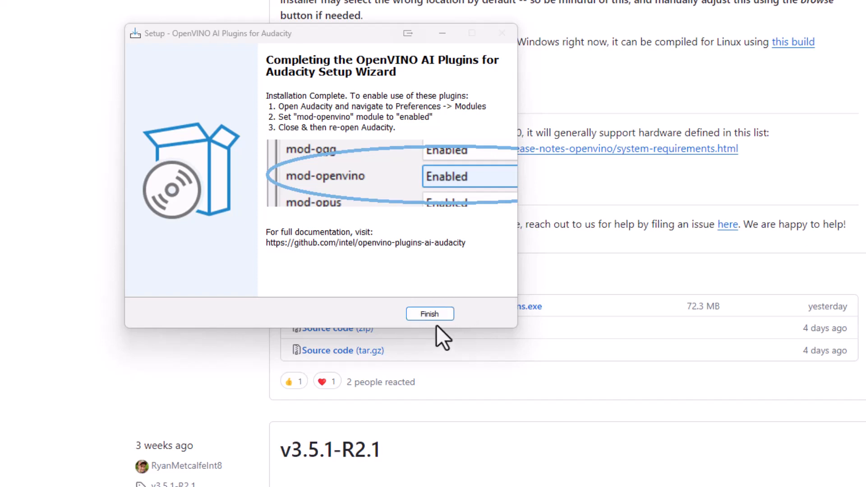
mouse_move(414, 320)
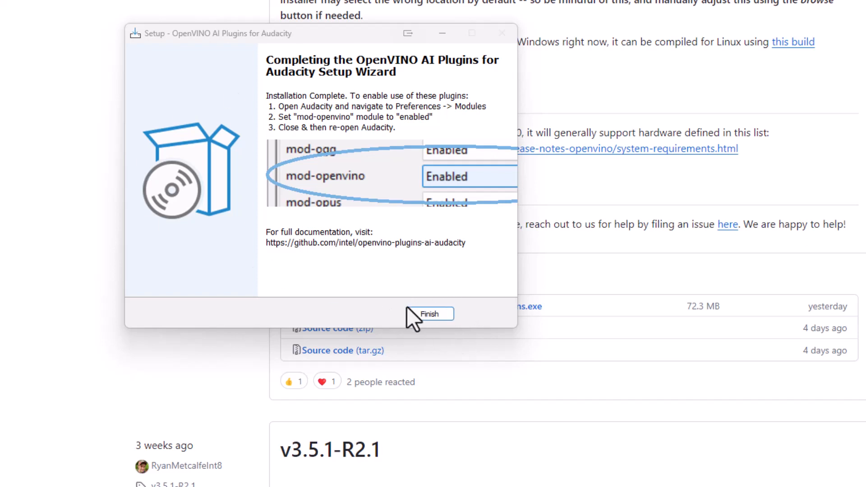
- Finish the completed setup wizard, returning to the GitHub releases page
click(429, 314)
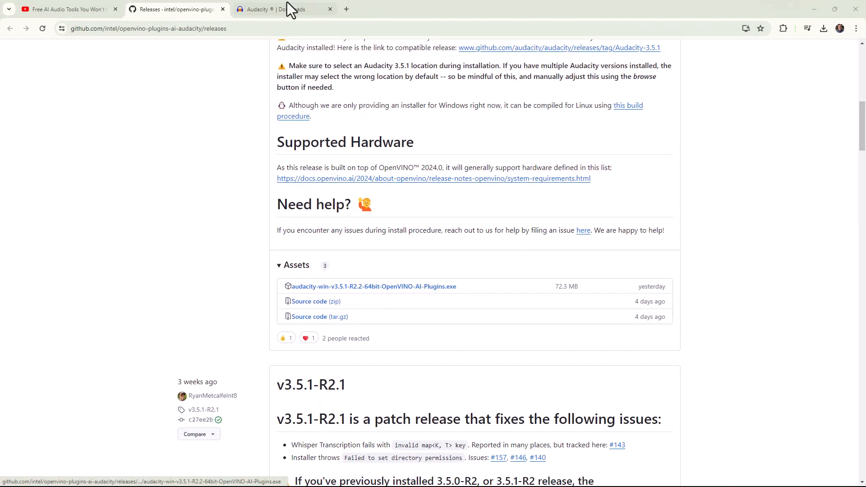
mouse_move(285, 9)
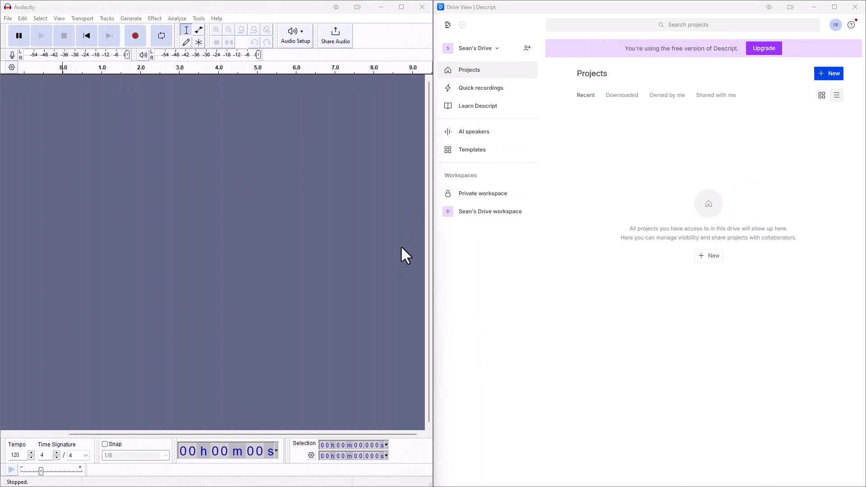
mouse_move(533, 279)
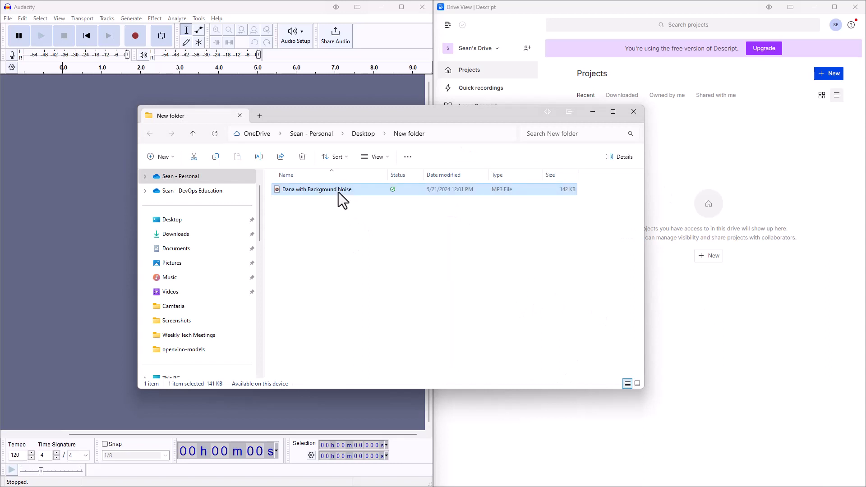
mouse_move(318, 189)
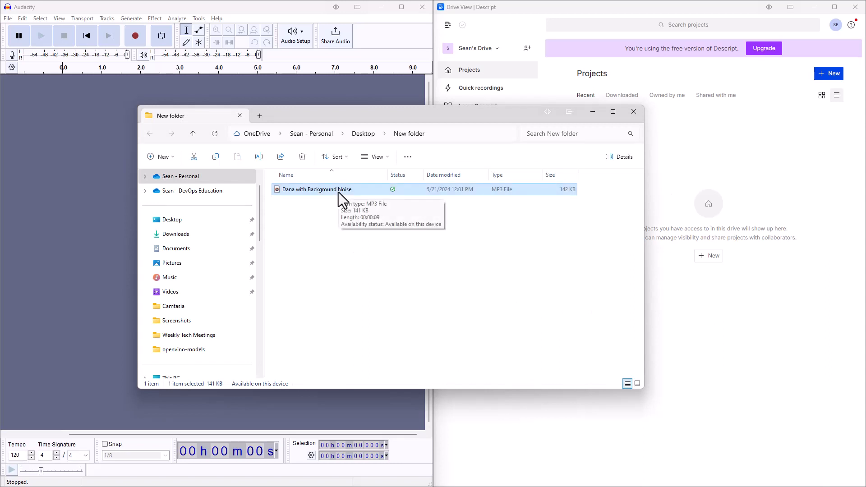
mouse_move(418, 215)
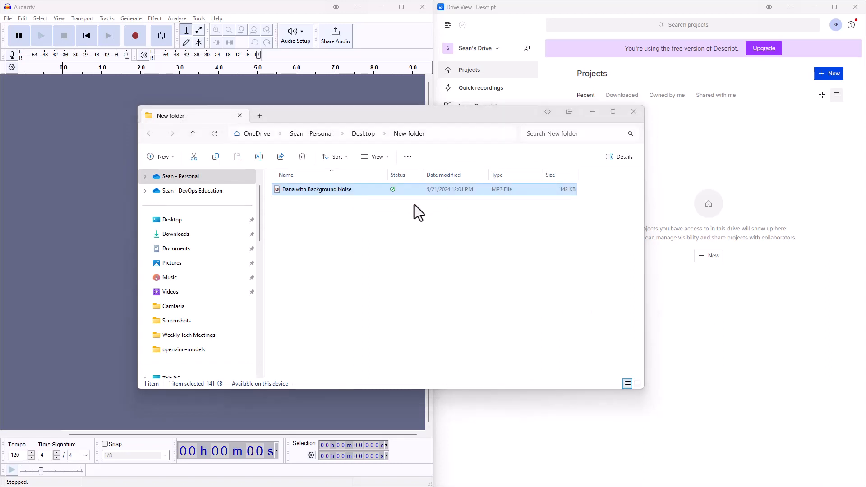
- Play the Dana with Background Noise MP3 in Media Player and close the player afterwards
double_click(318, 188)
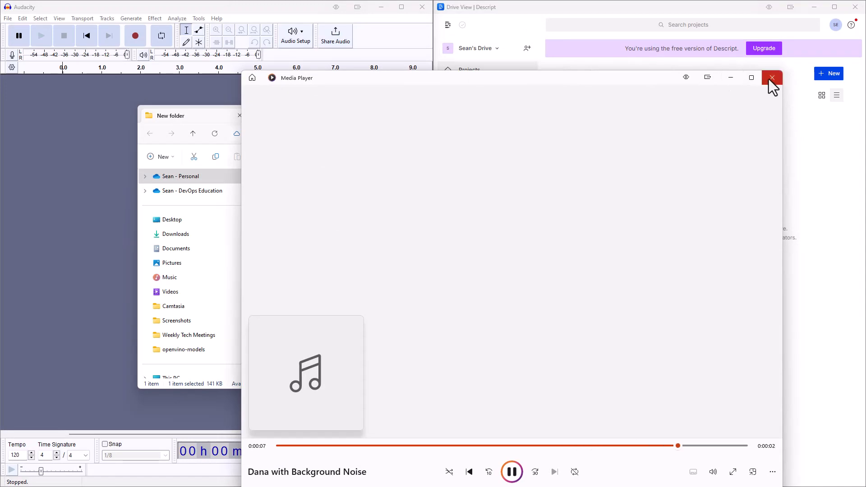
click(772, 78)
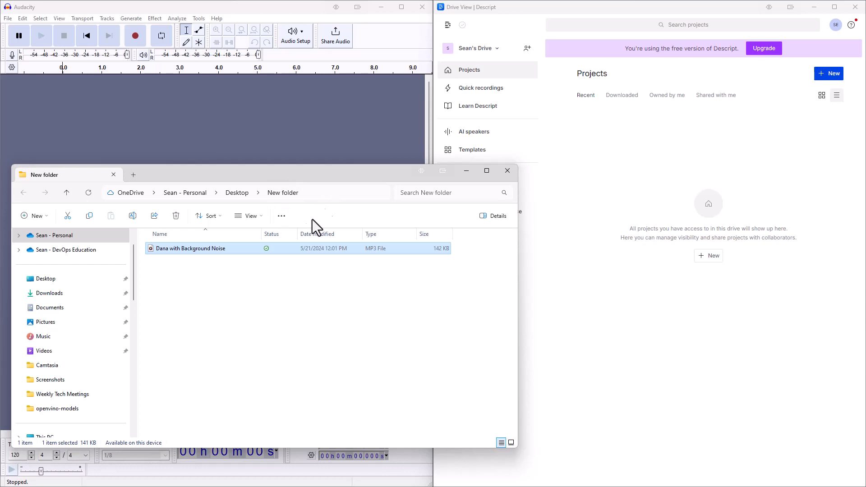
mouse_move(756, 110)
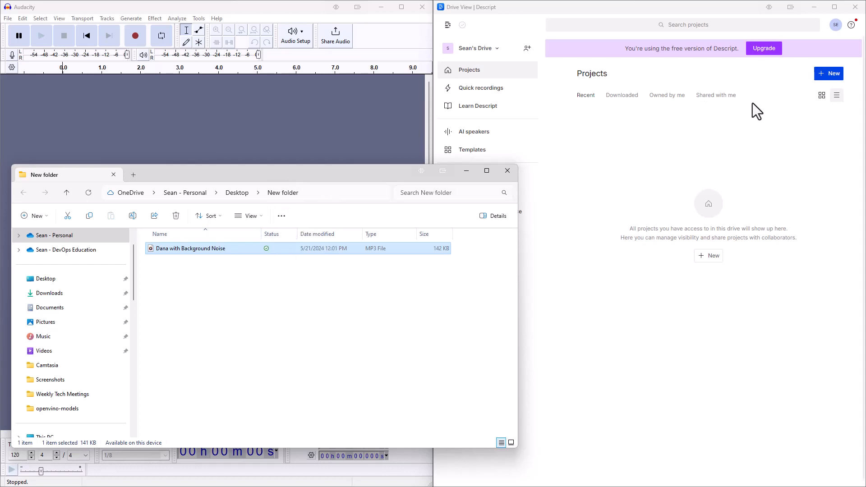
- Create a new Descript audio project with the noisy Dana clip and bring up Audacity's preferences beside it
click(828, 73)
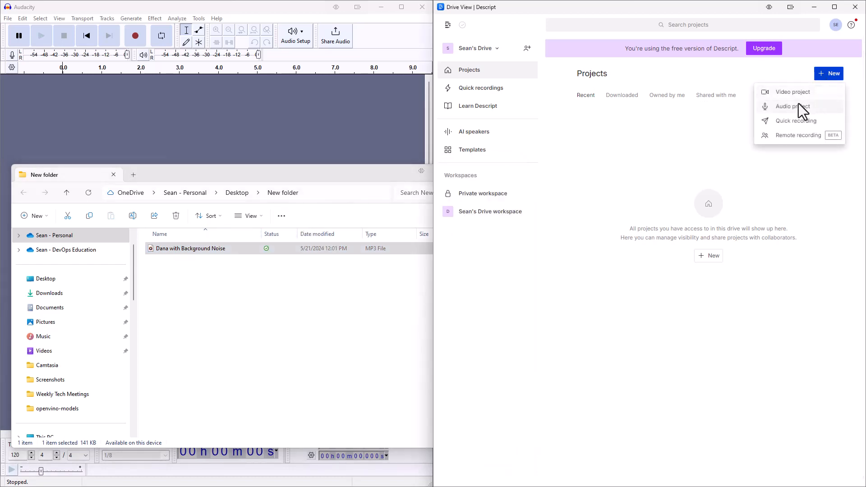
click(791, 107)
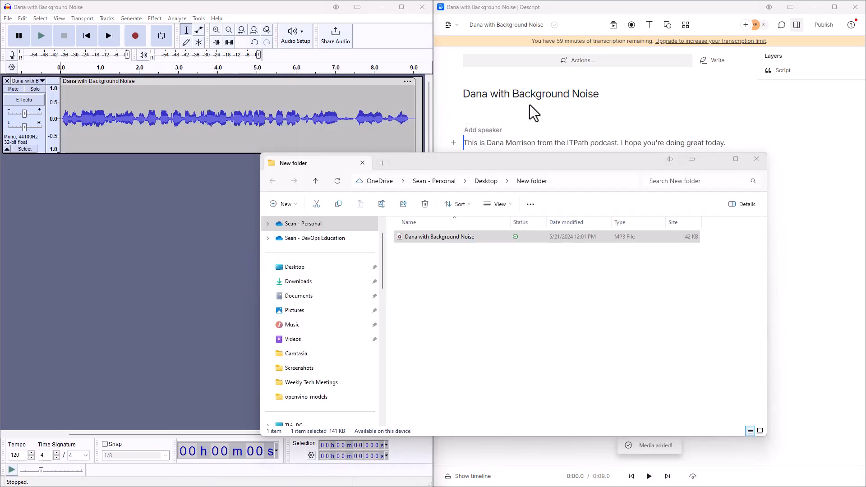
mouse_move(317, 167)
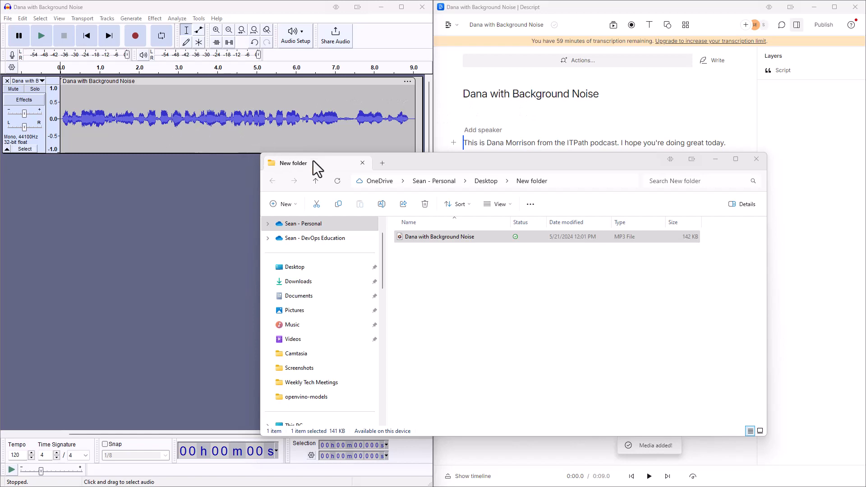
mouse_move(420, 169)
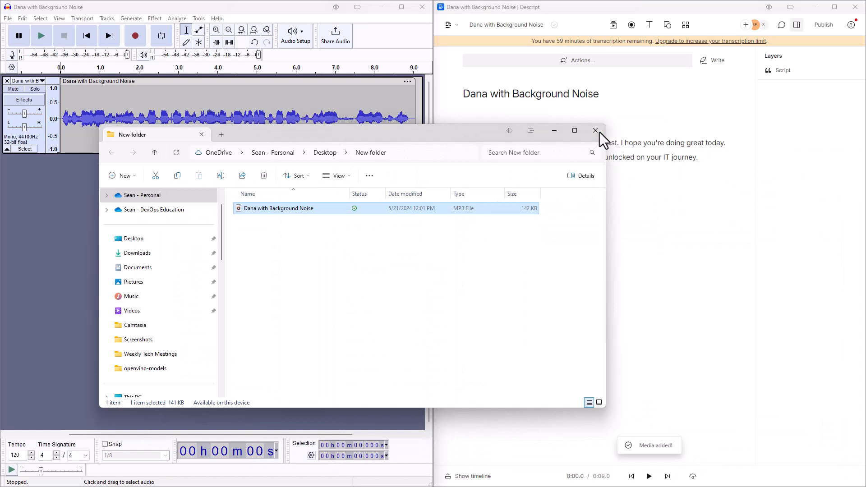
click(595, 131)
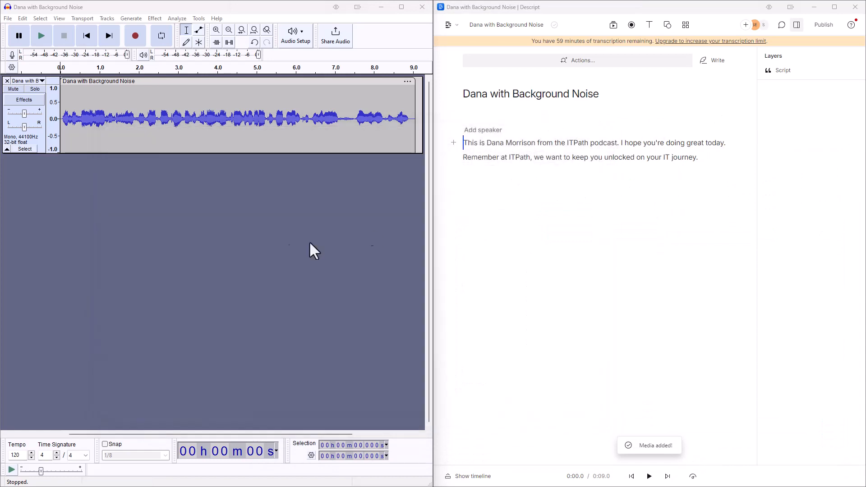
mouse_move(63, 132)
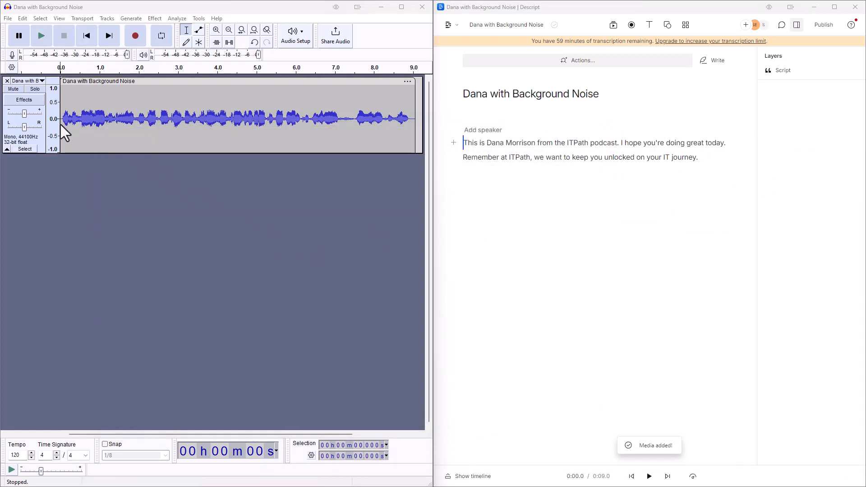
mouse_move(168, 294)
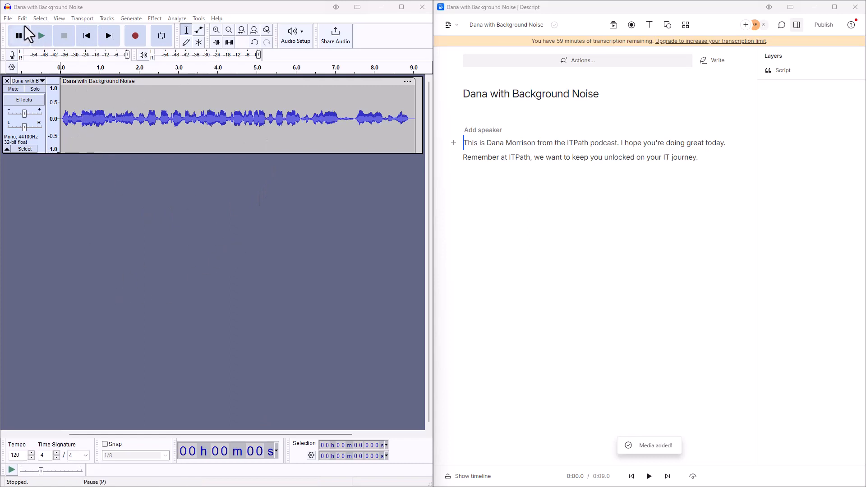
click(22, 18)
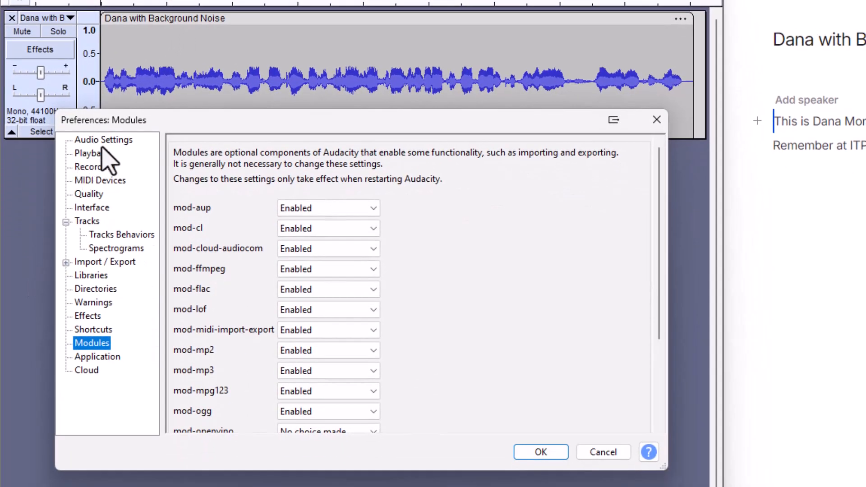
mouse_move(99, 359)
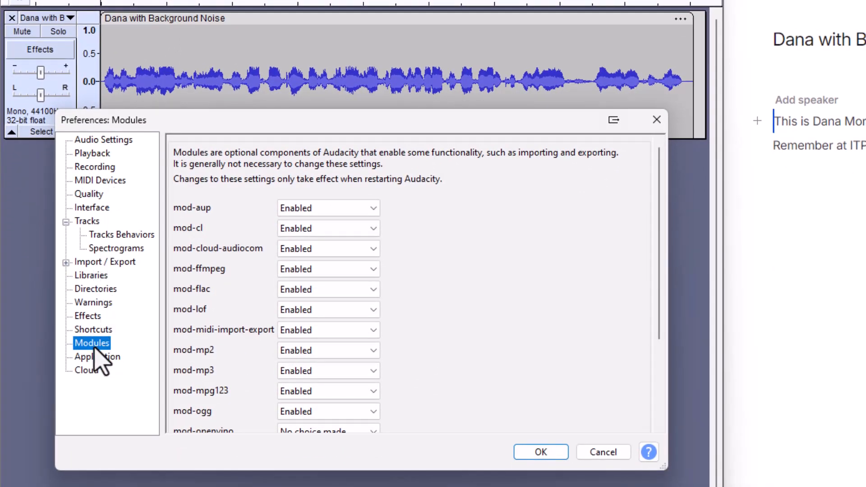
- Set mod-openvino and mod-script-pipe to Enabled in Modules preferences, keep mod-mp3 enabled, and confirm with OK
scroll(down, 3)
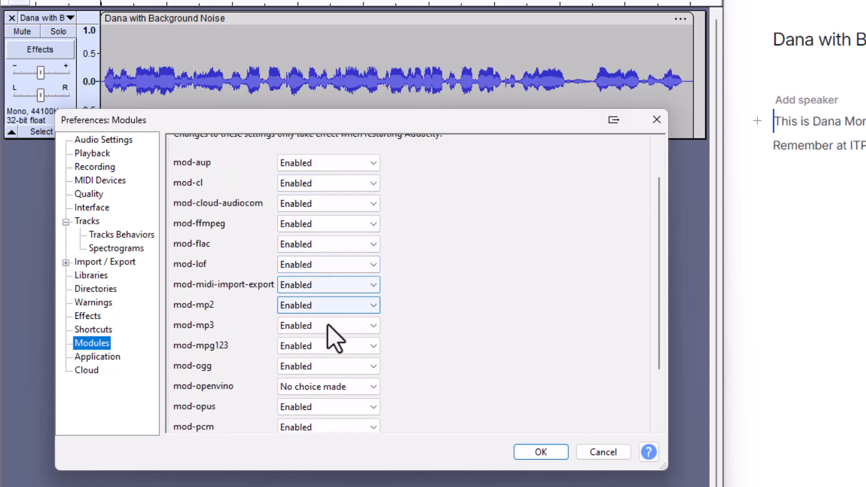
click(328, 325)
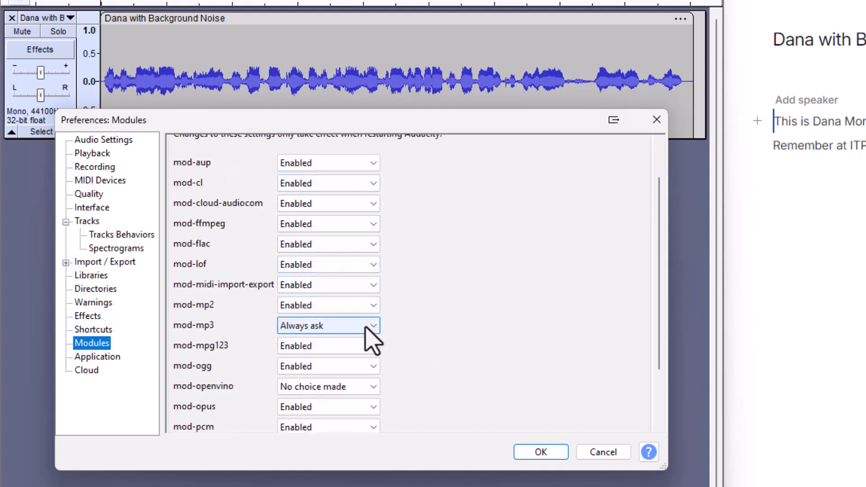
click(328, 326)
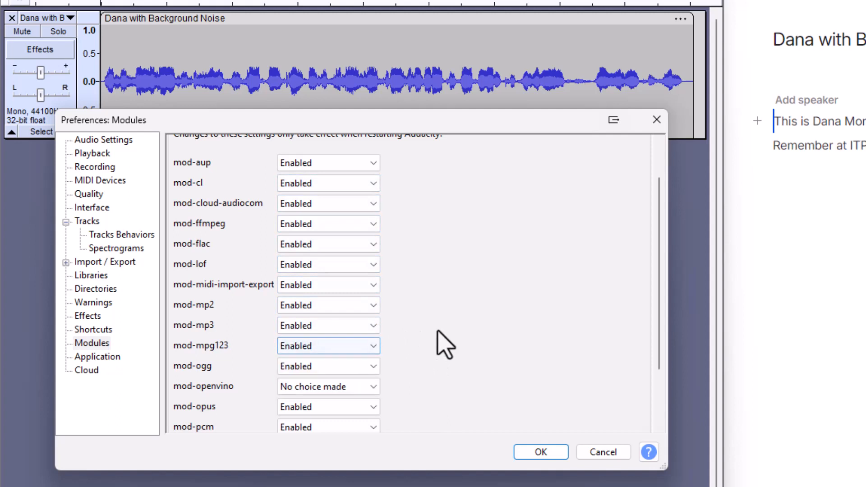
scroll(down, 3)
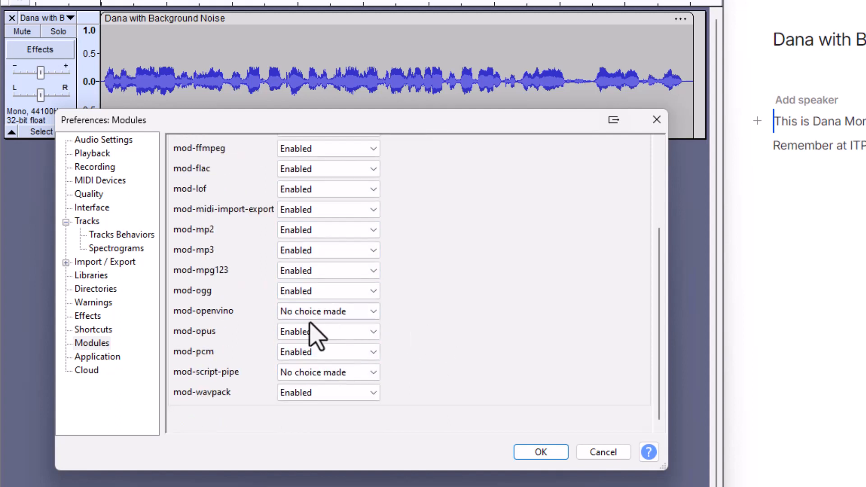
mouse_move(232, 332)
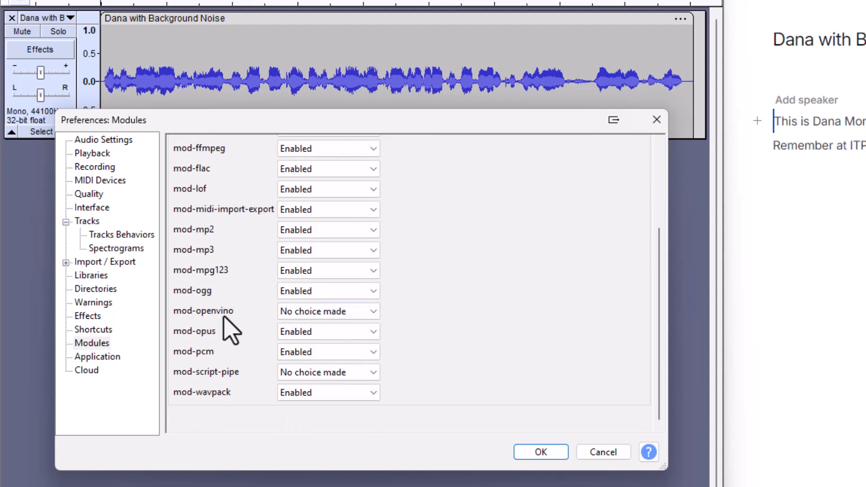
mouse_move(271, 330)
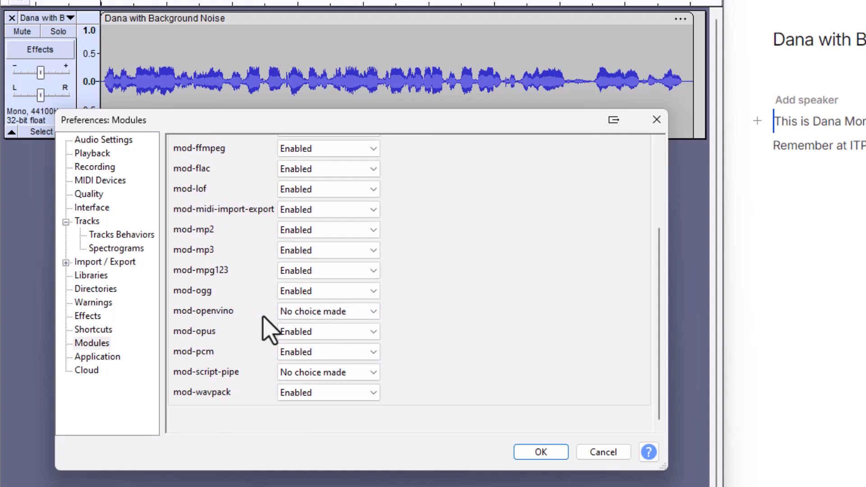
mouse_move(329, 311)
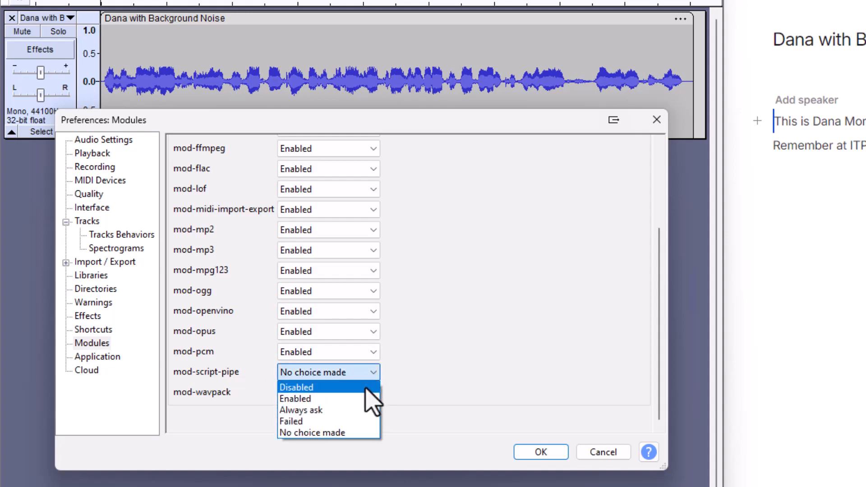
click(295, 398)
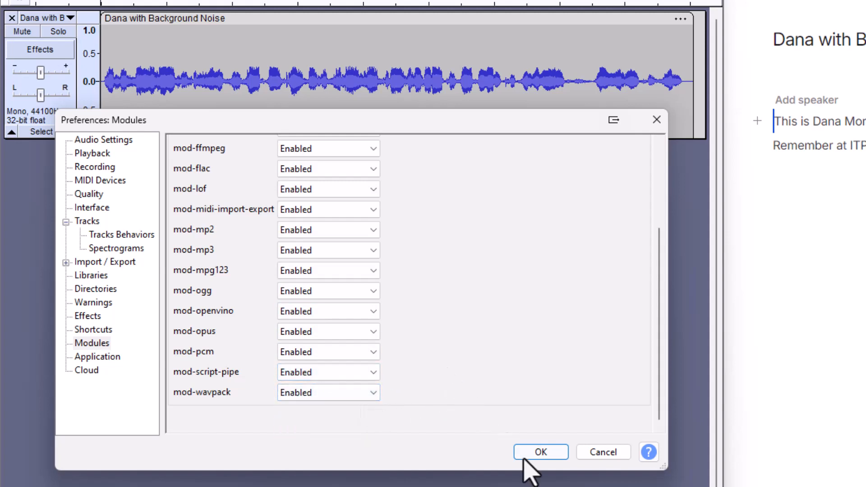
click(541, 452)
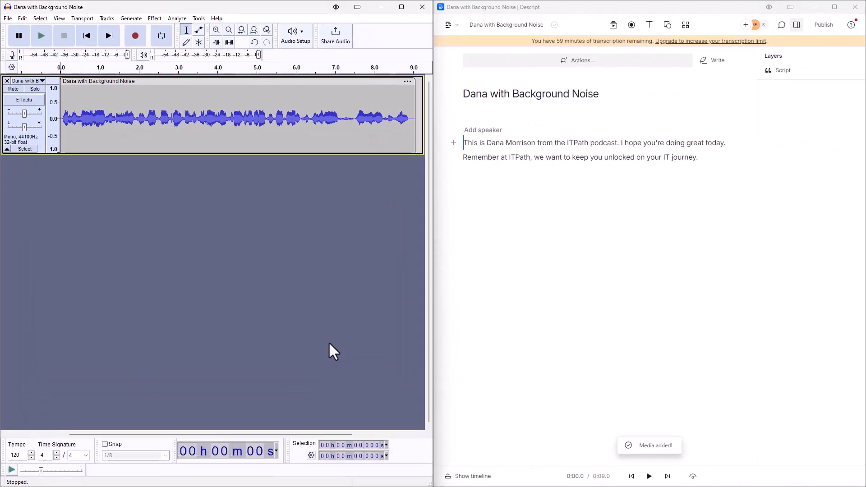
mouse_move(304, 311)
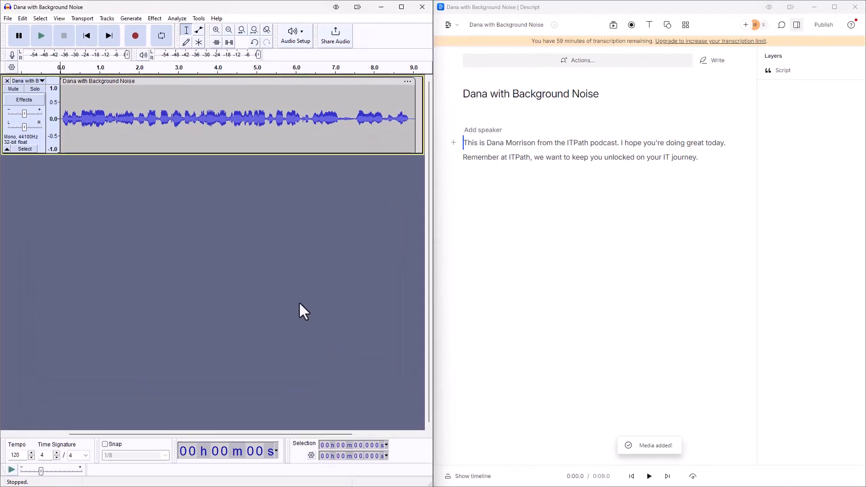
mouse_move(203, 144)
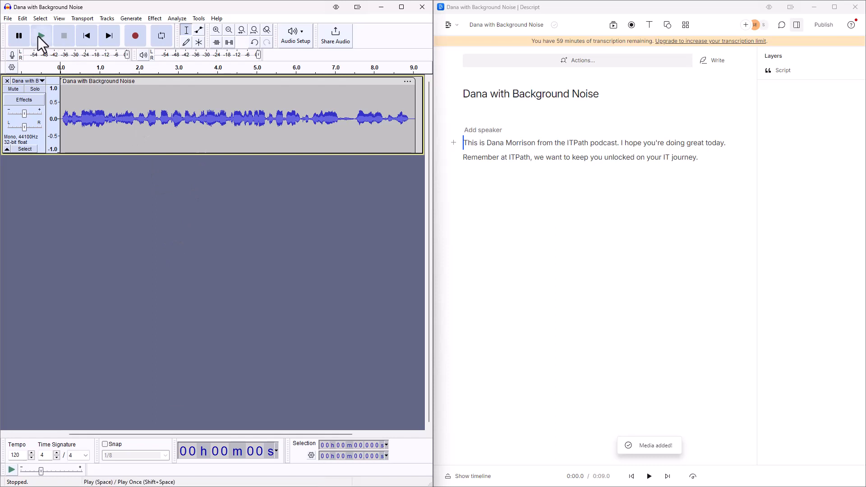
click(40, 35)
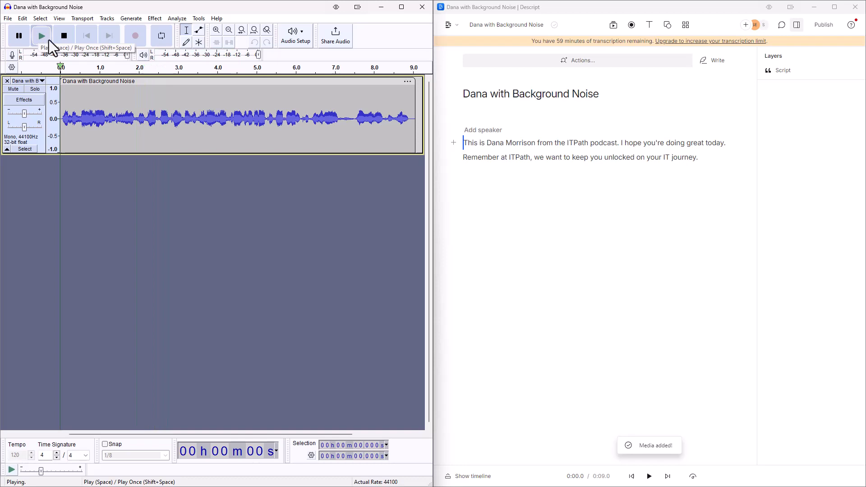
click(63, 36)
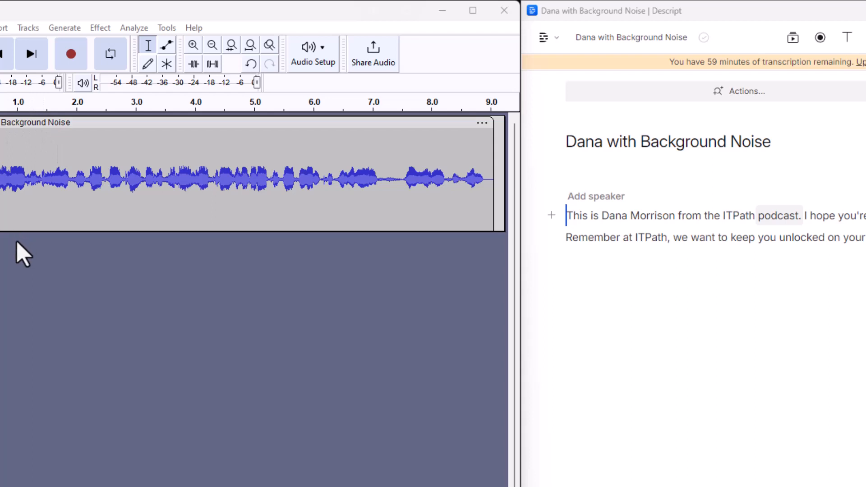
mouse_move(60, 65)
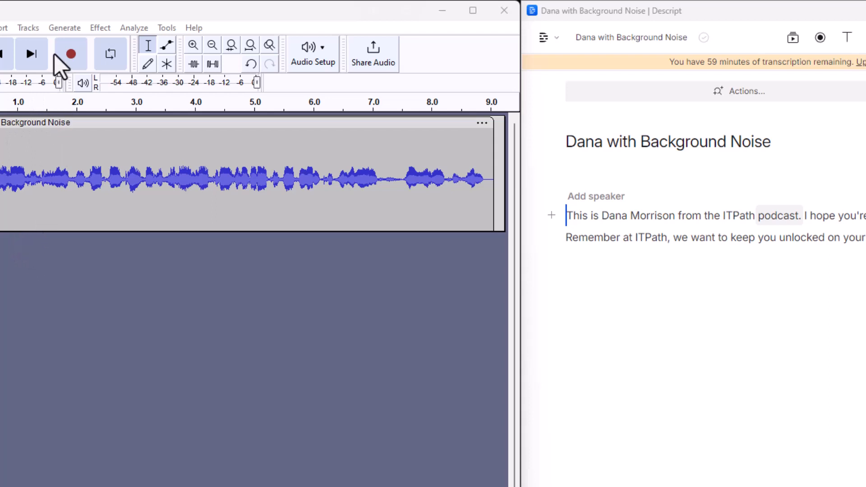
mouse_move(107, 42)
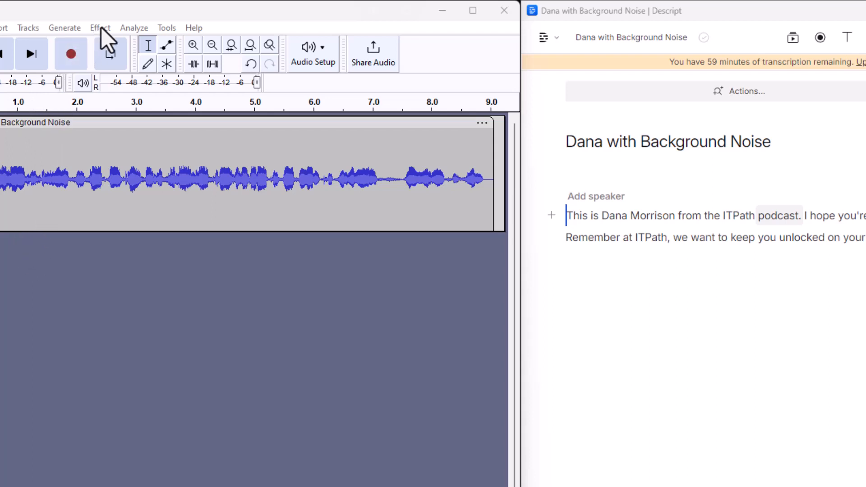
- Launch OpenVINO Noise Suppression from the Effect menu and dismiss the No Audio Selected warning
click(100, 28)
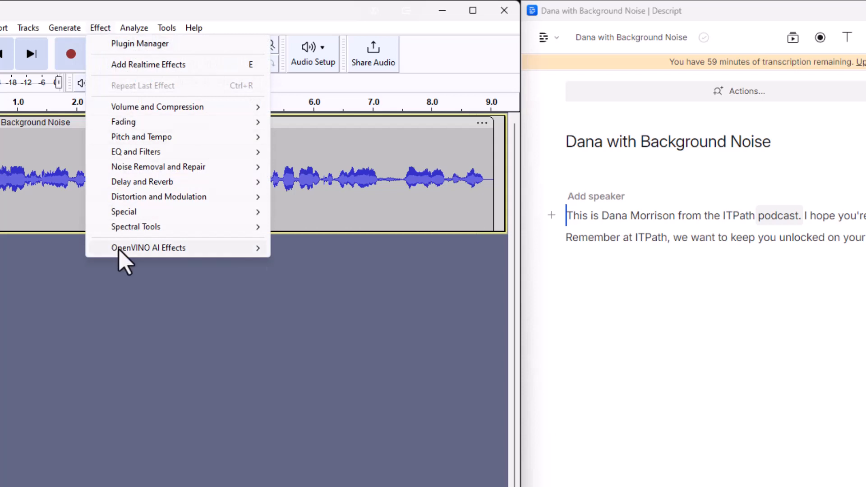
mouse_move(148, 247)
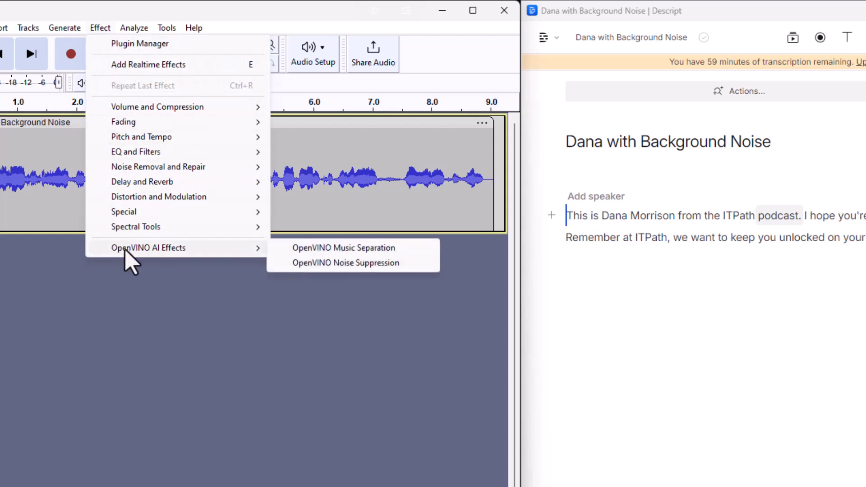
mouse_move(351, 263)
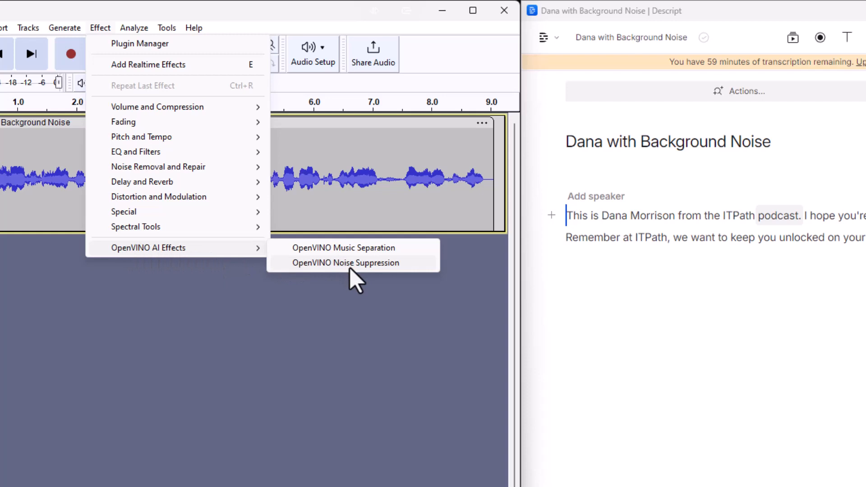
click(343, 262)
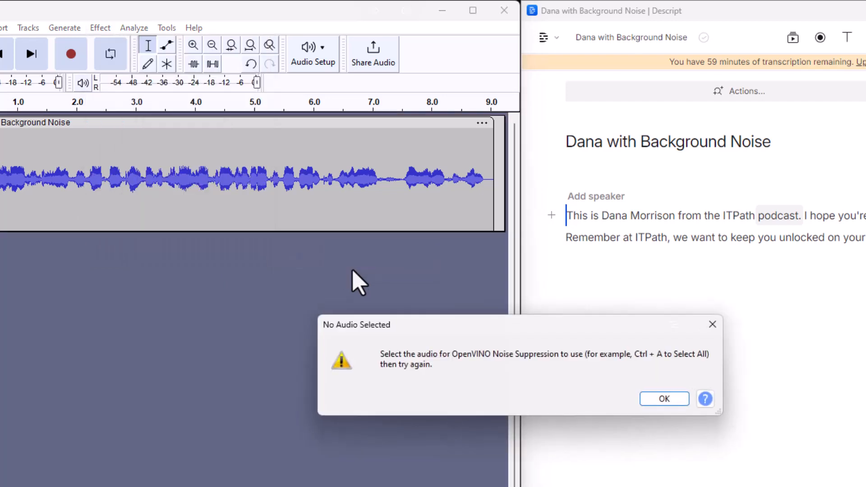
mouse_move(442, 417)
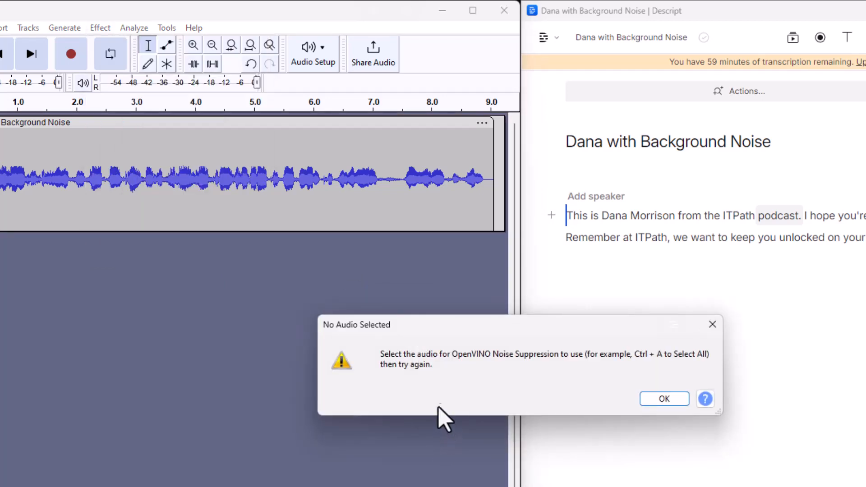
mouse_move(513, 370)
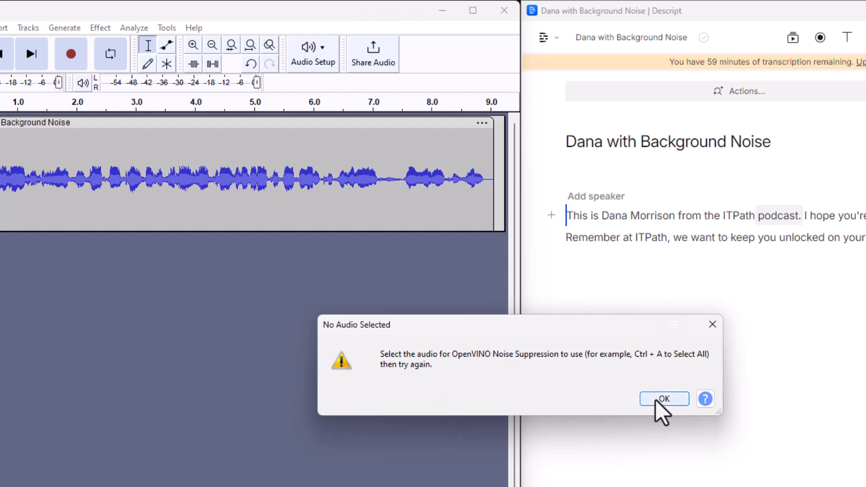
click(663, 398)
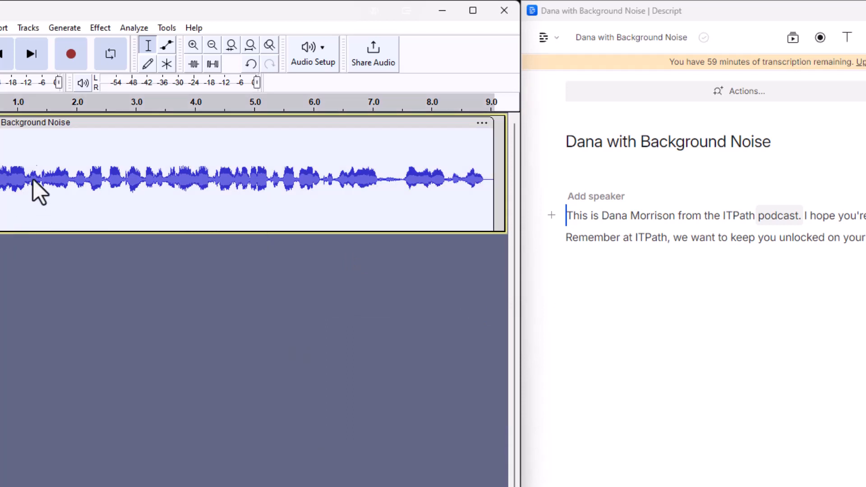
- Run OpenVINO Noise Suppression on the selected clip with Inference Device GPU and the deepfilternet2 model
click(100, 28)
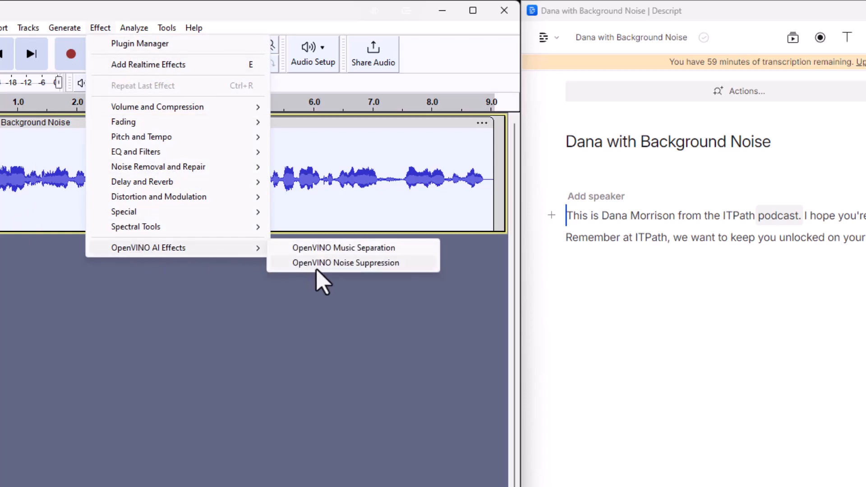
click(346, 262)
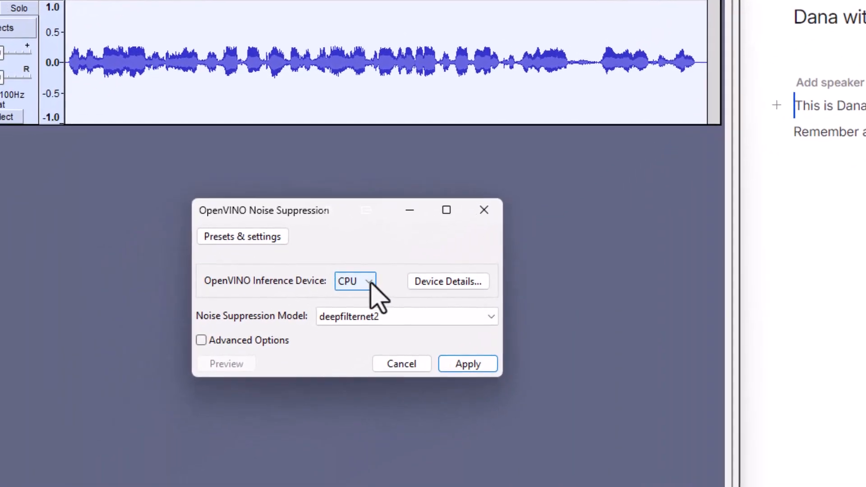
mouse_move(365, 293)
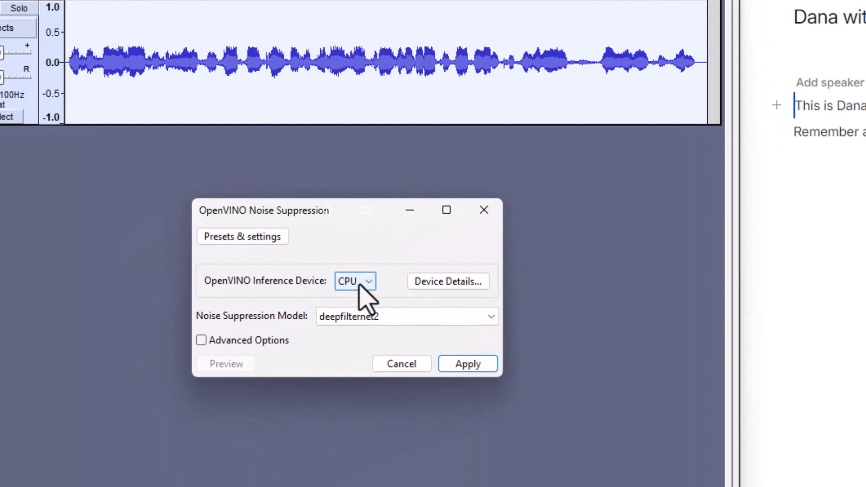
mouse_move(371, 296)
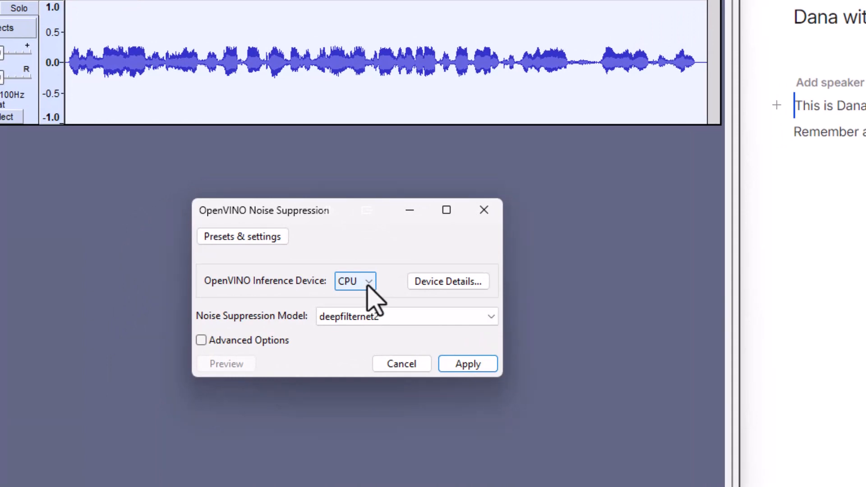
click(354, 281)
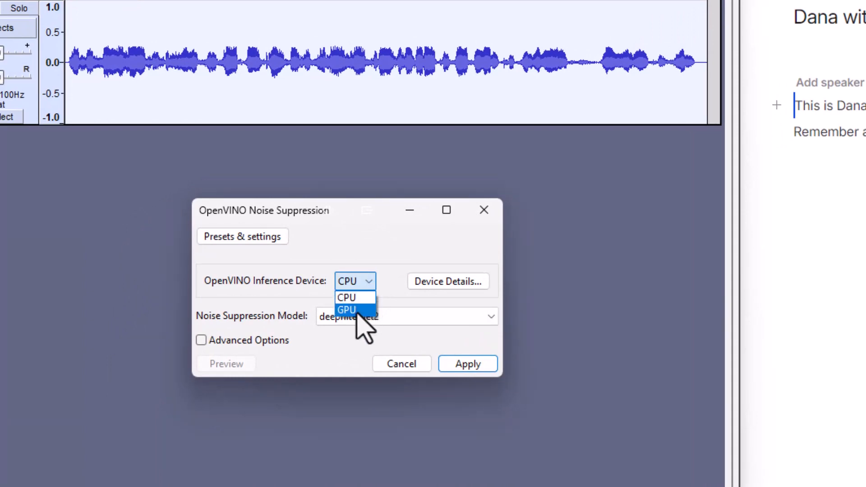
click(347, 310)
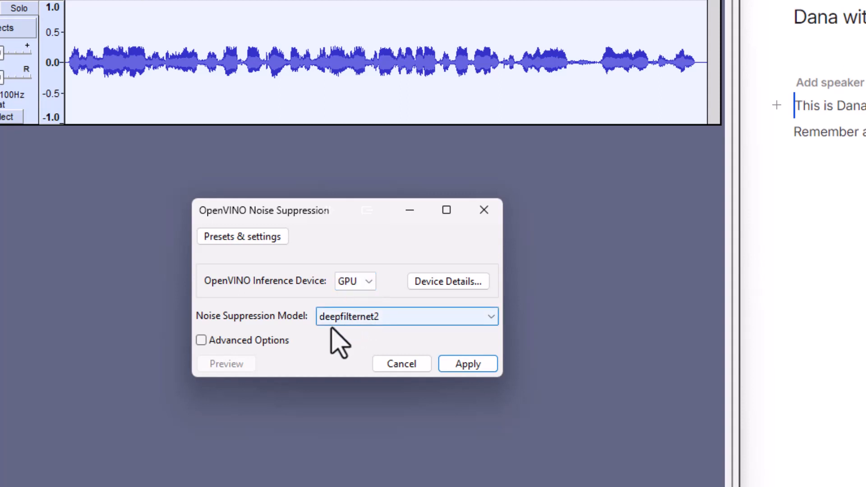
mouse_move(298, 375)
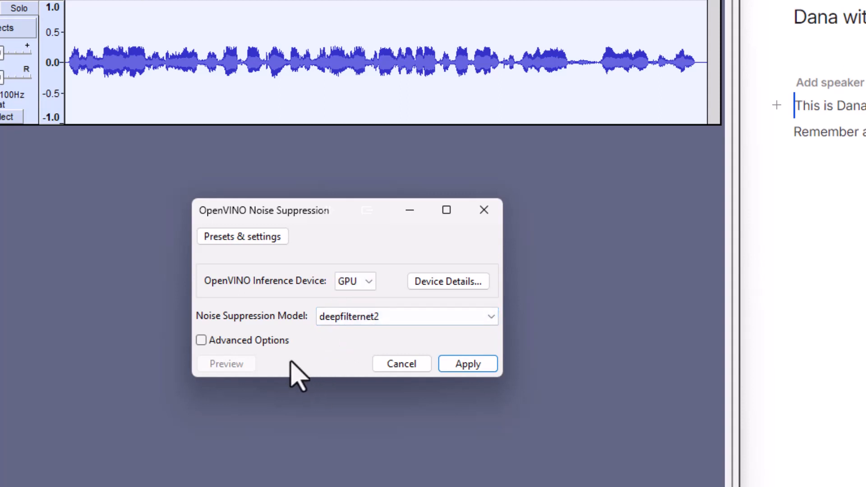
mouse_move(296, 331)
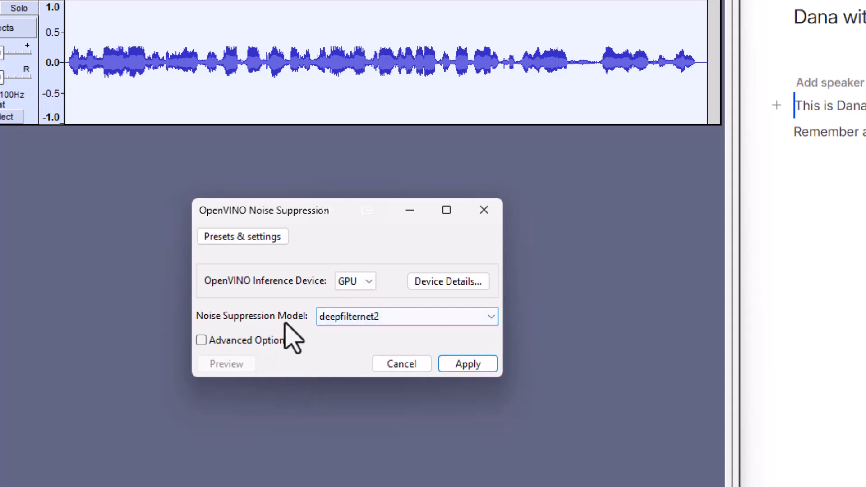
mouse_move(334, 362)
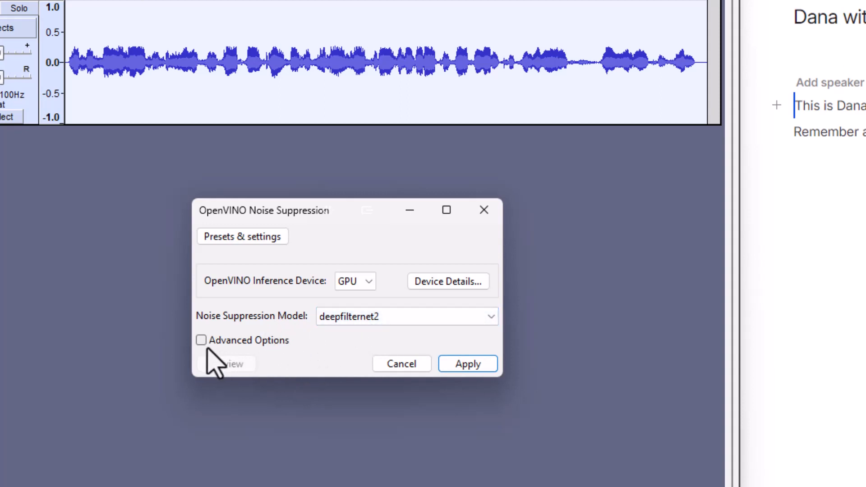
mouse_move(382, 450)
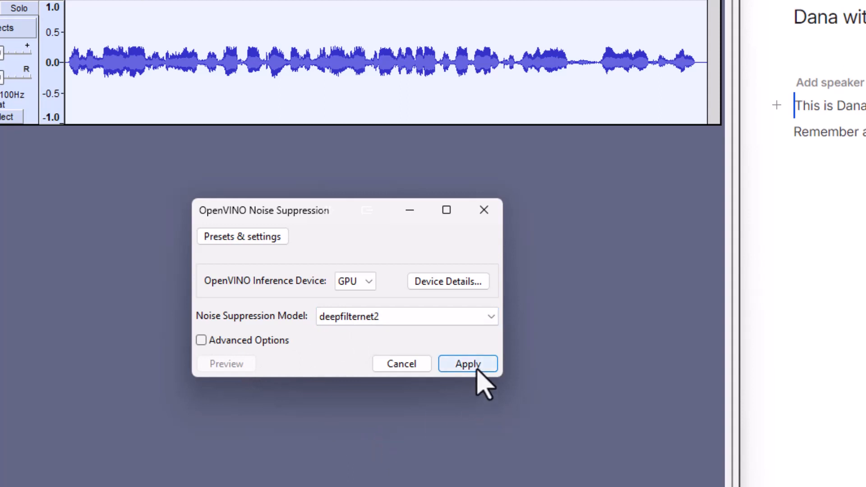
click(467, 364)
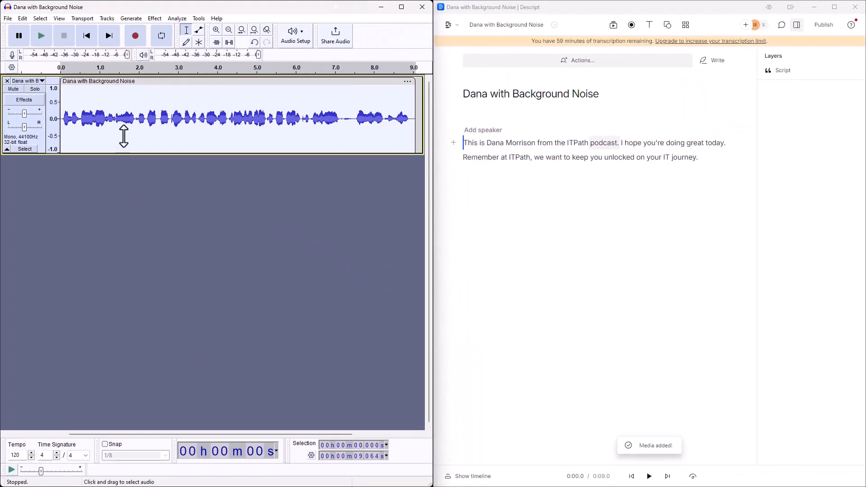
click(40, 35)
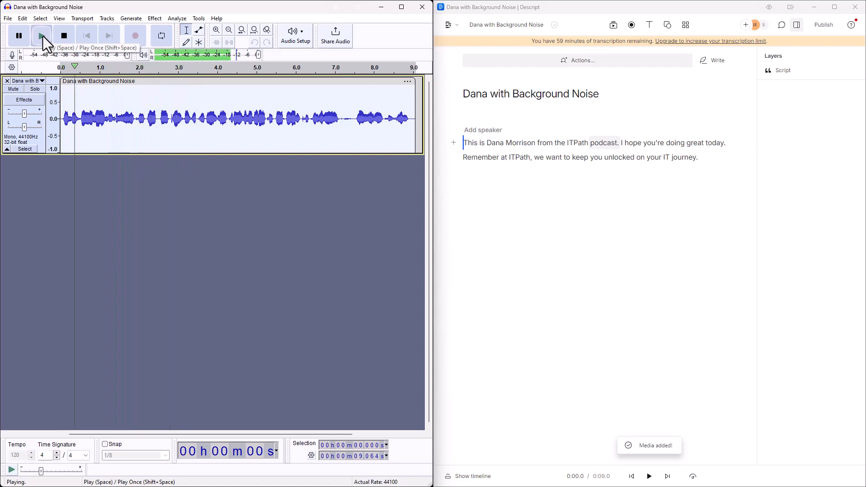
click(63, 35)
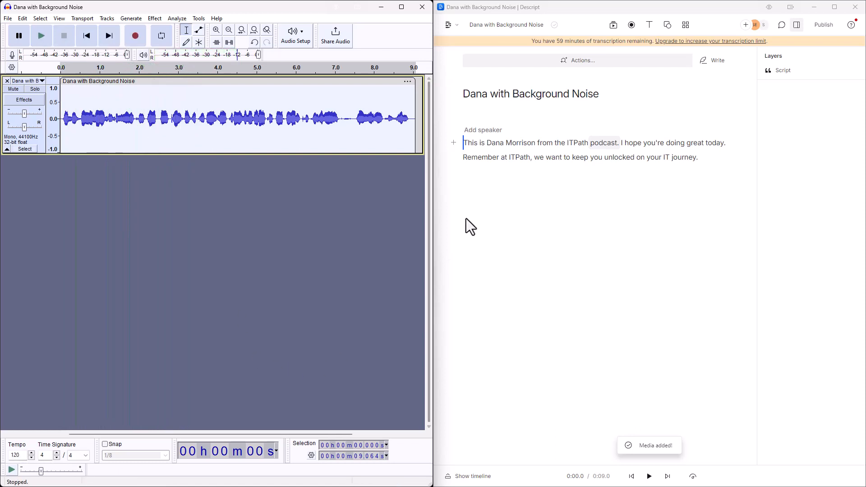
mouse_move(547, 323)
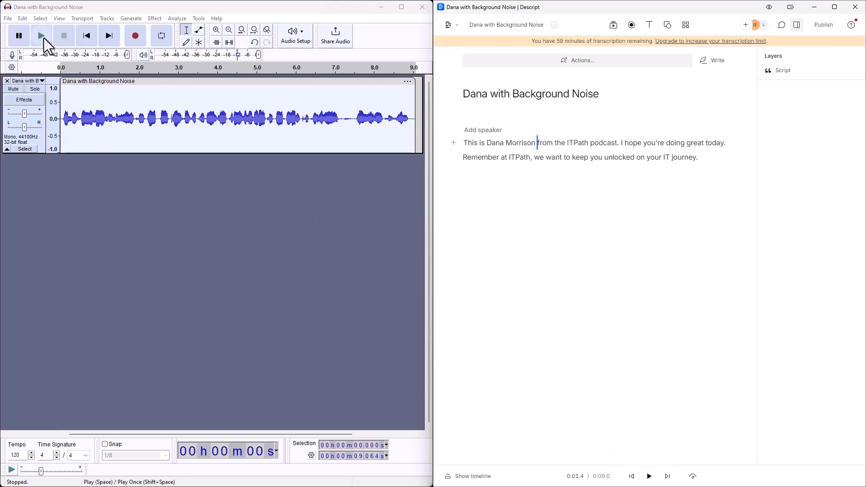
click(41, 35)
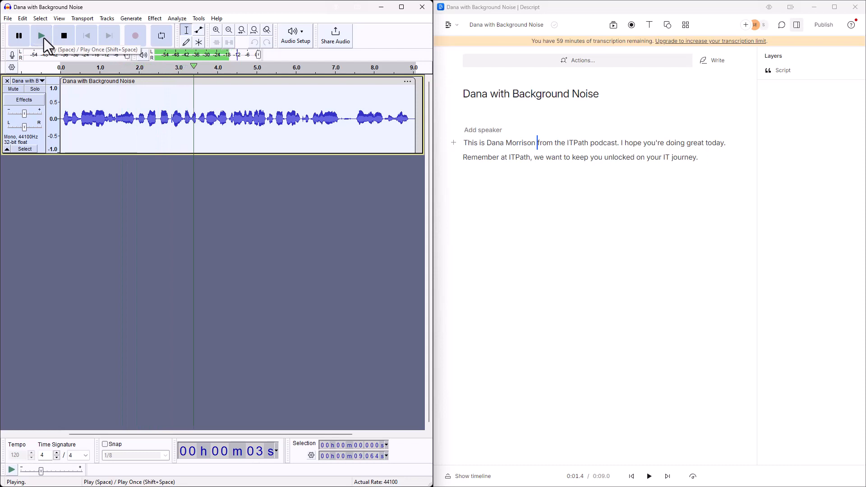
click(63, 35)
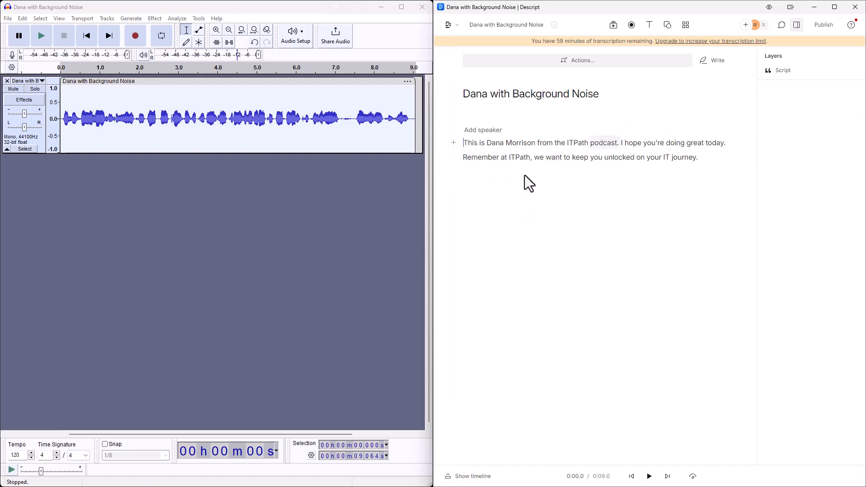
mouse_move(504, 148)
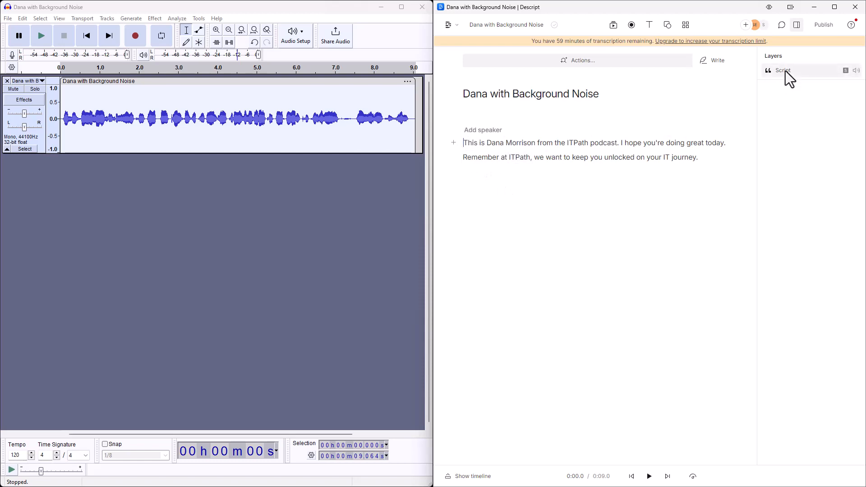
- Select the Script layer and switch its Studio Sound audio effect on, leaving Ducking off
click(783, 70)
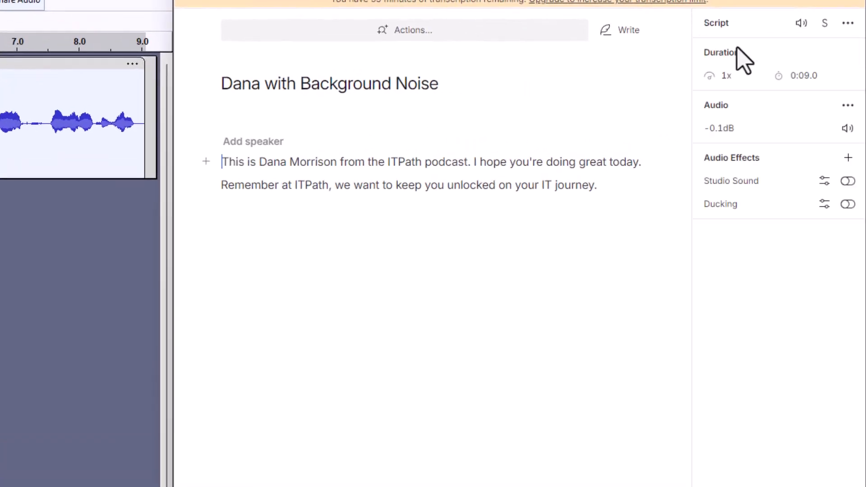
mouse_move(747, 191)
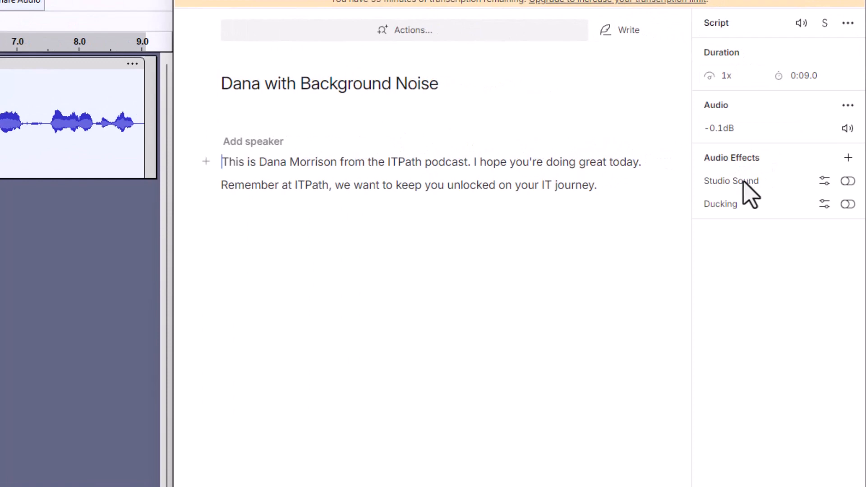
mouse_move(850, 180)
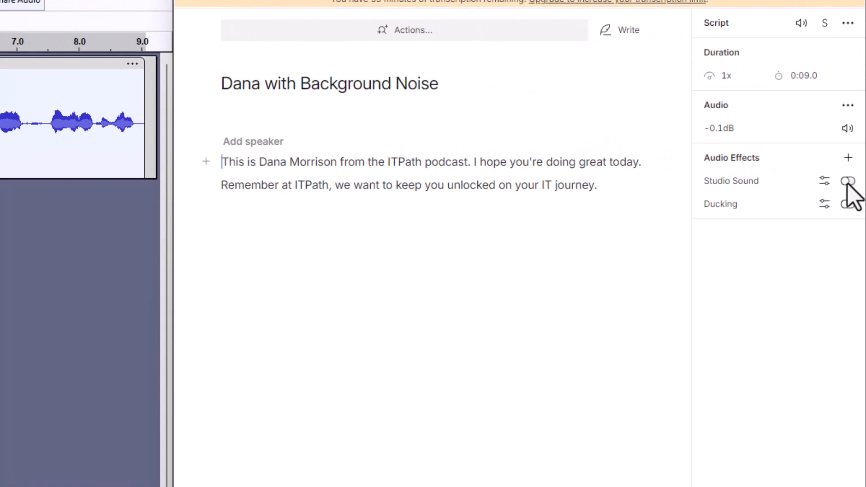
click(849, 181)
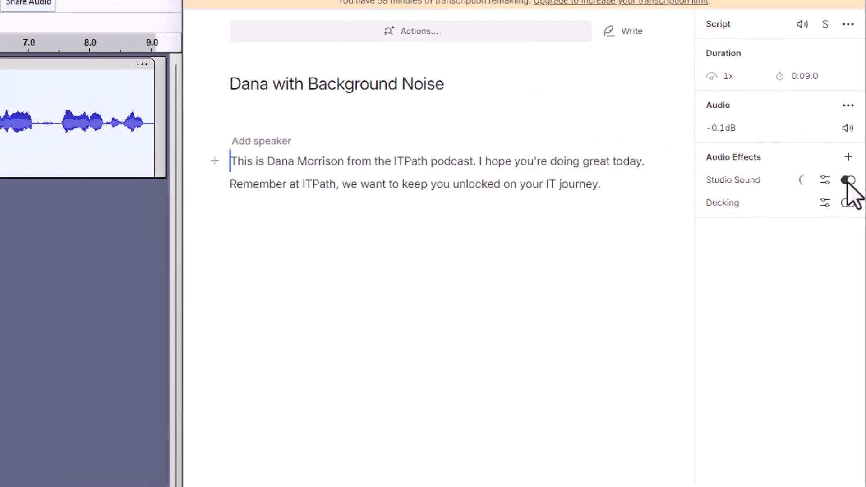
click(850, 181)
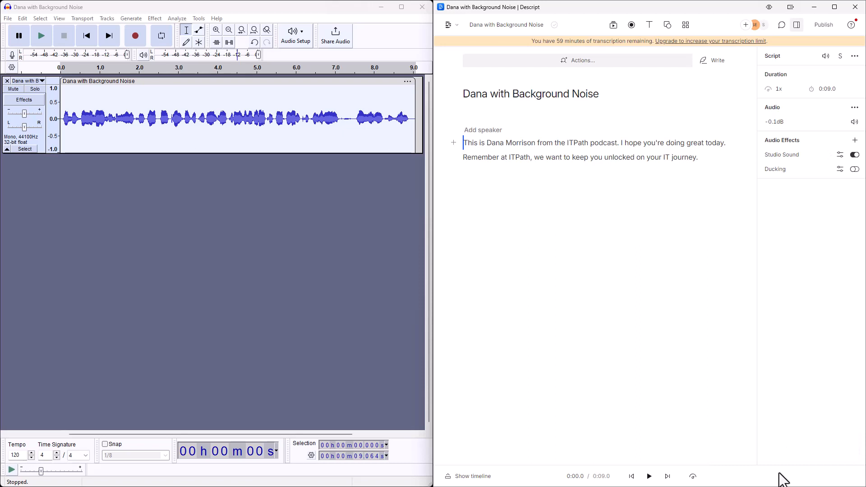
mouse_move(657, 361)
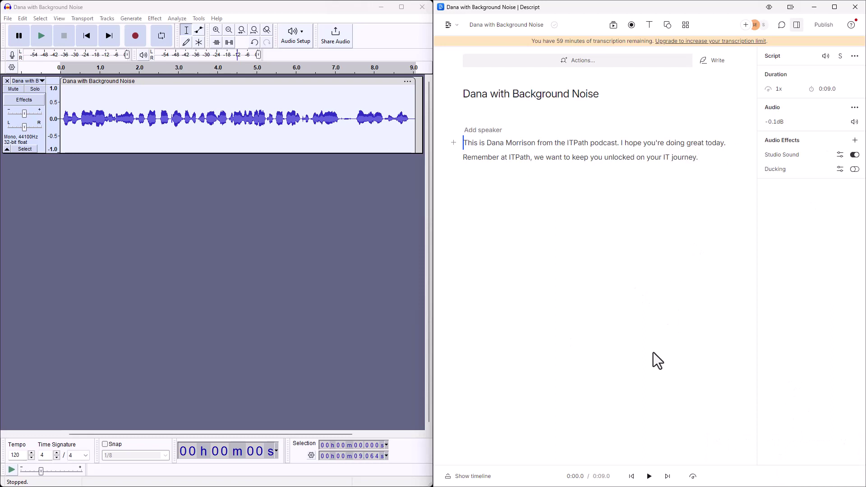
- Play the Dana clip with Studio Sound applied, then switch Studio Sound off again
click(649, 477)
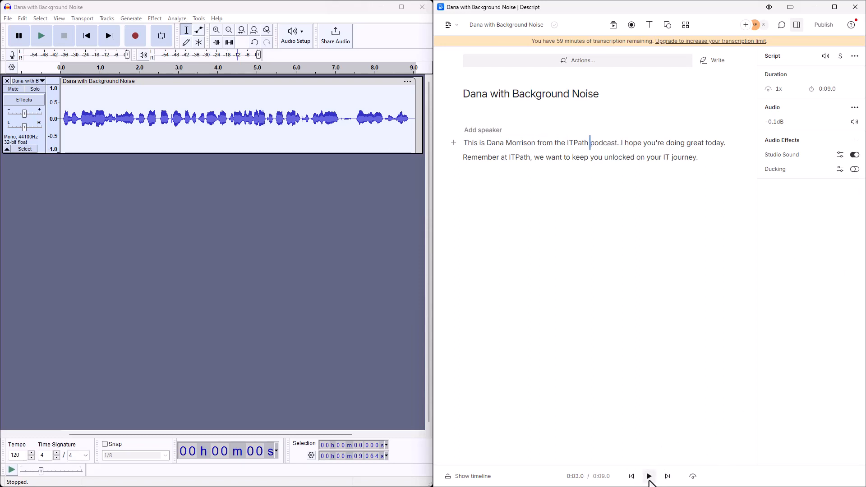
click(648, 476)
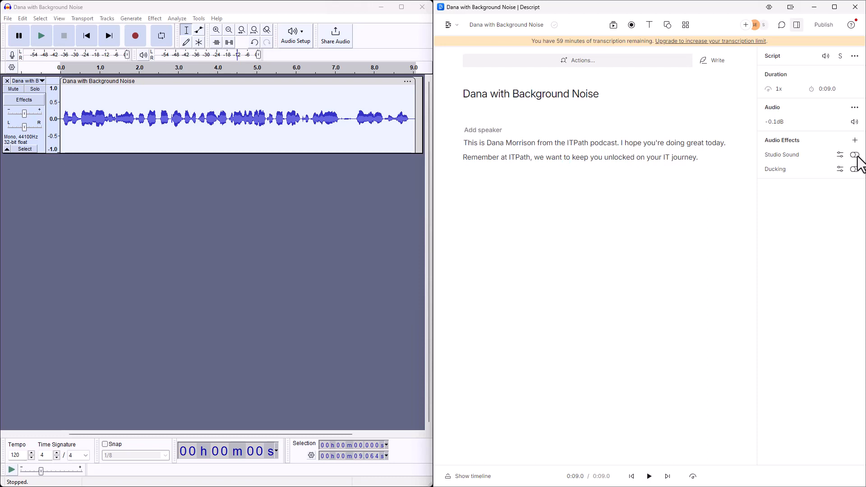
mouse_move(463, 154)
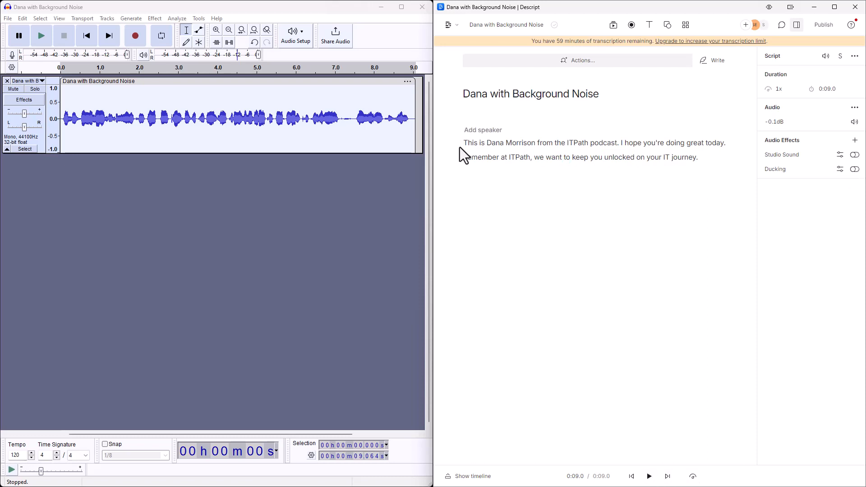